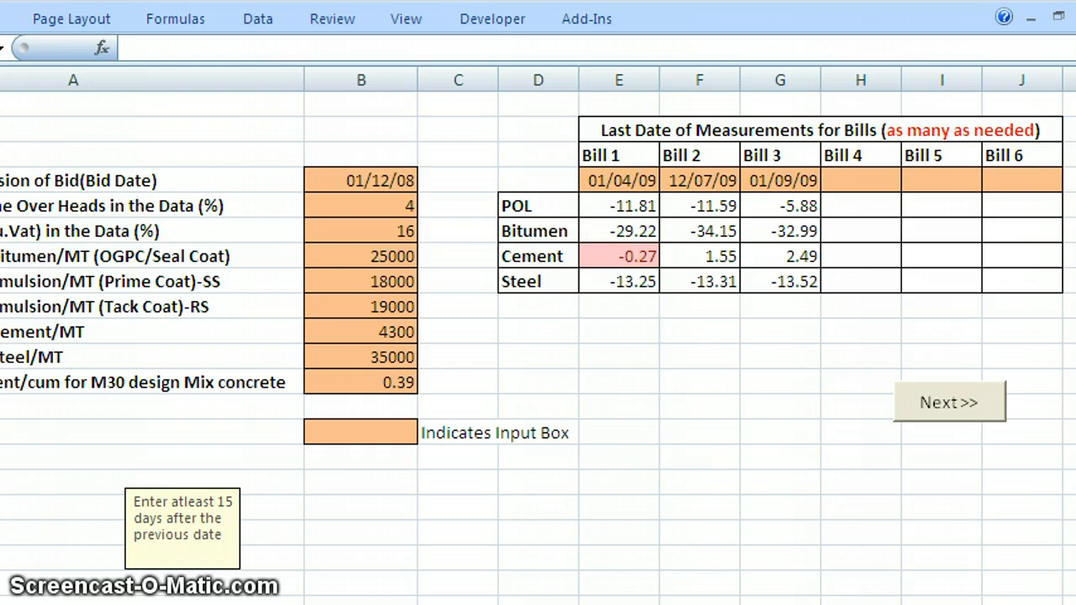
pyautogui.moveTo(269, 417)
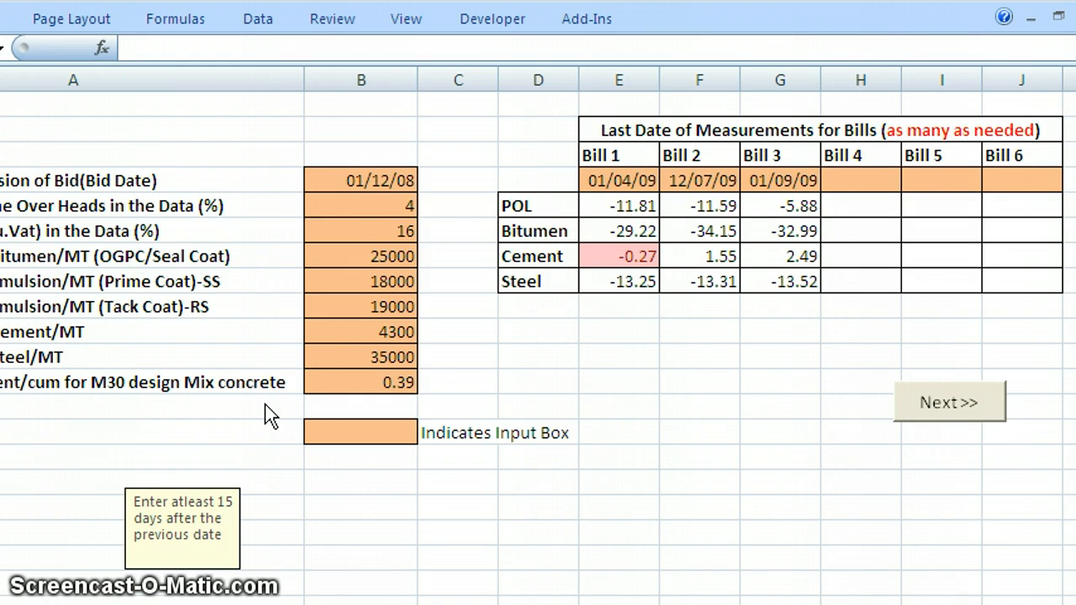
pyautogui.moveTo(416, 261)
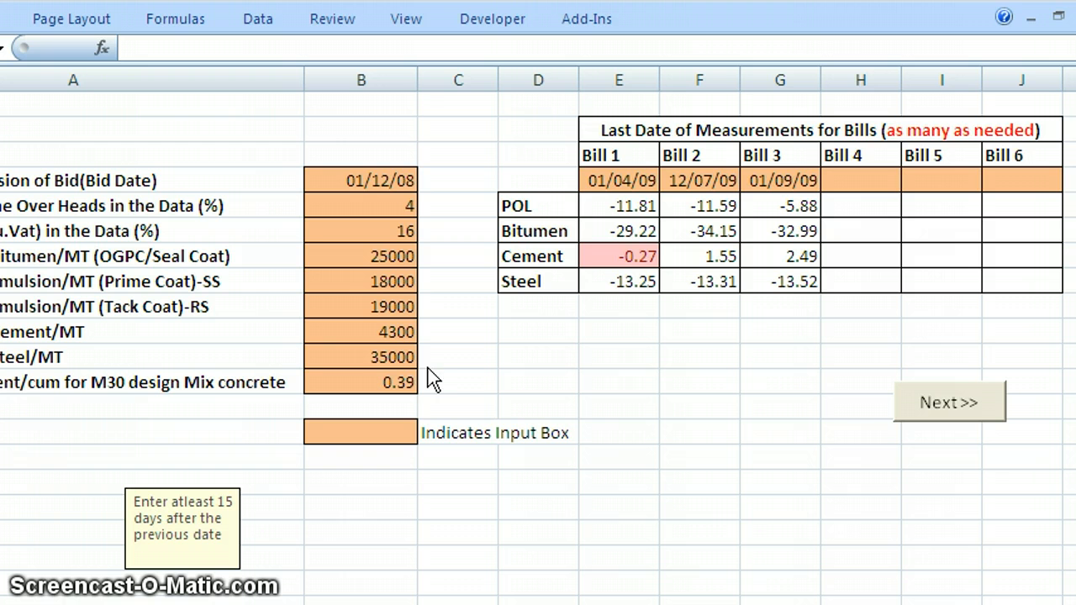
pyautogui.moveTo(589, 179)
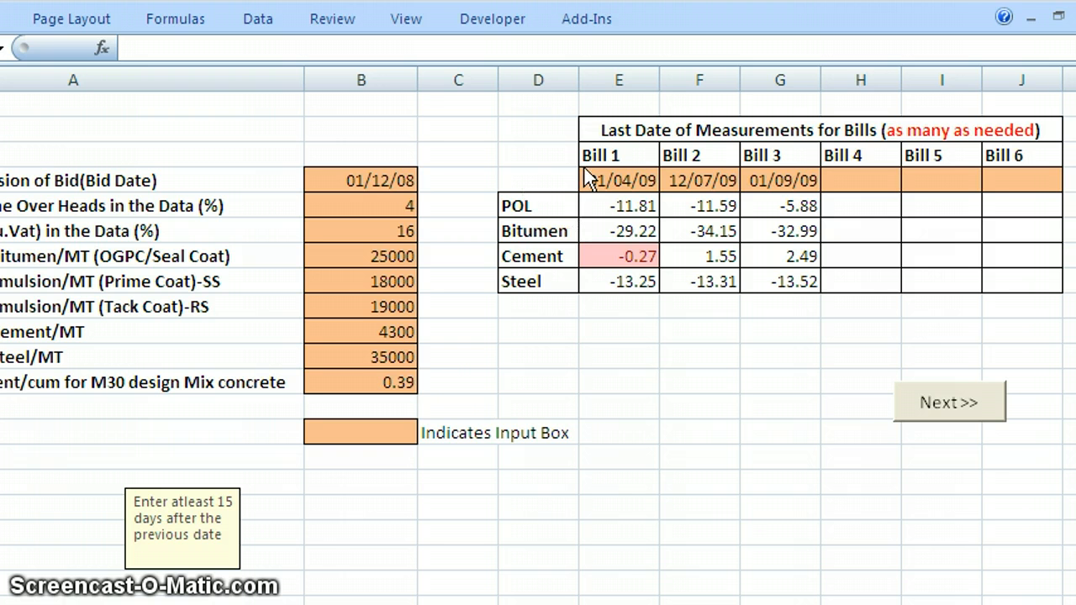
pyautogui.moveTo(766, 193)
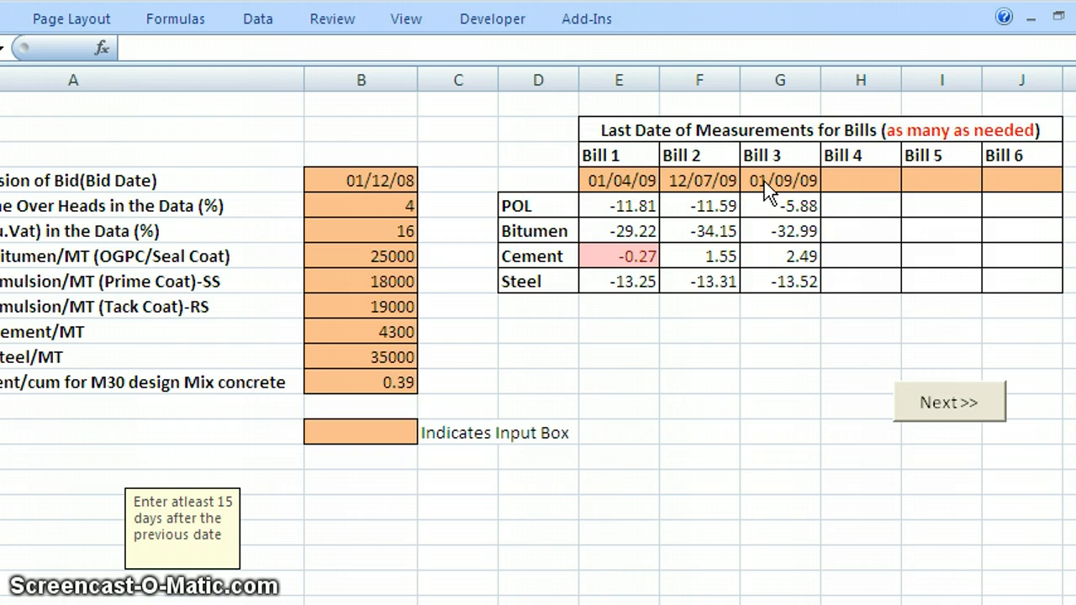
pyautogui.moveTo(679, 188)
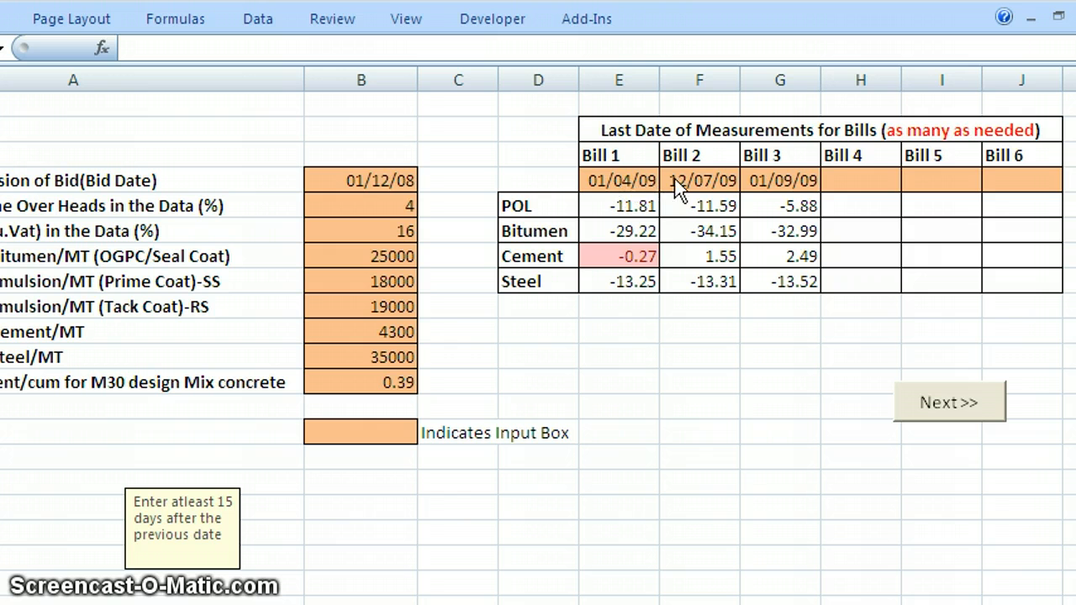
pyautogui.moveTo(788, 167)
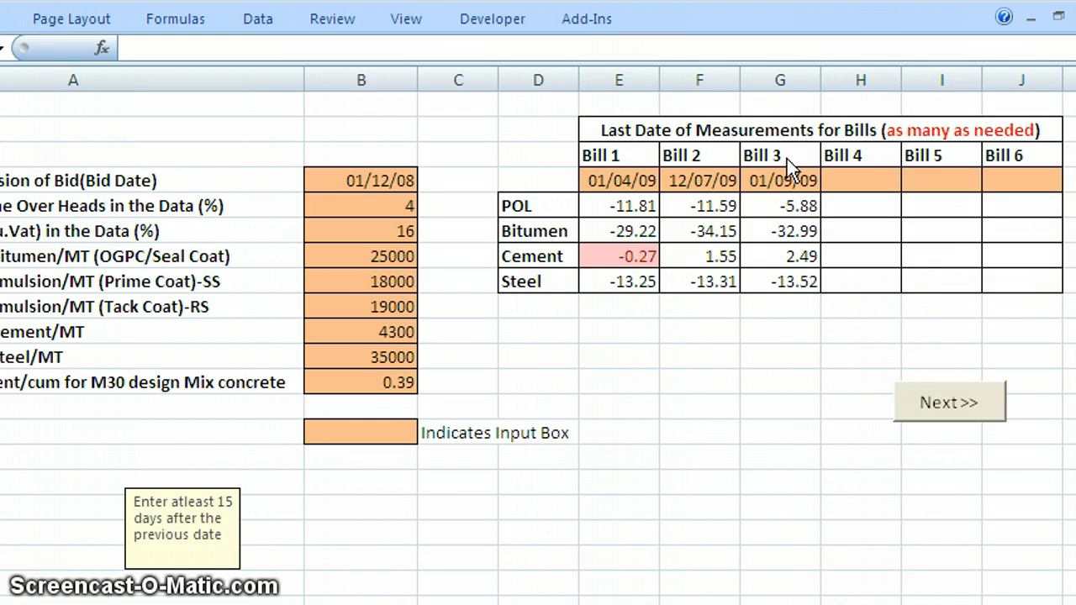
pyautogui.moveTo(689, 390)
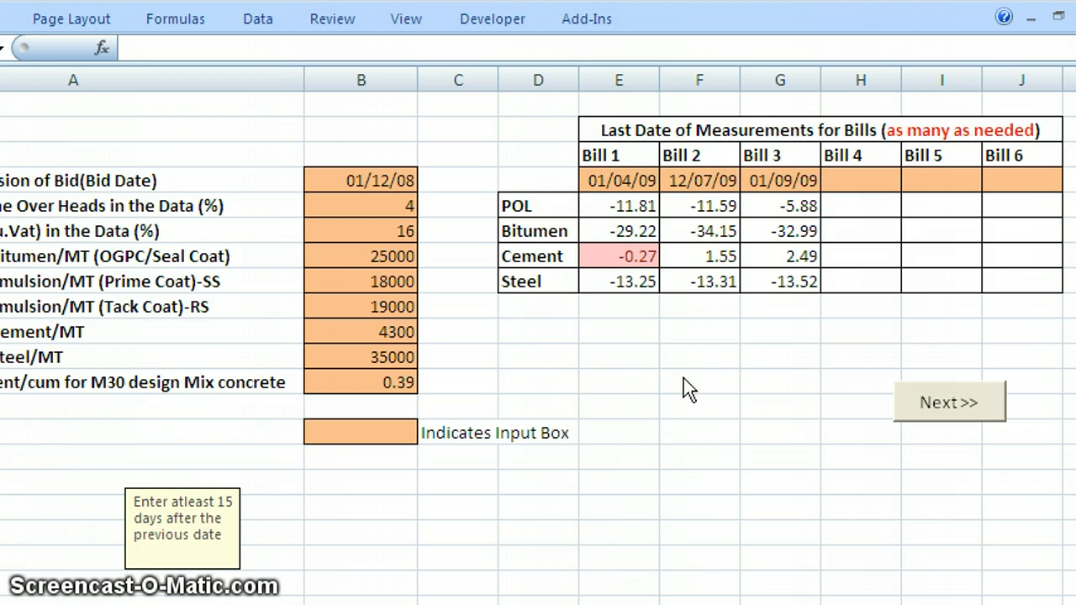
pyautogui.moveTo(904, 429)
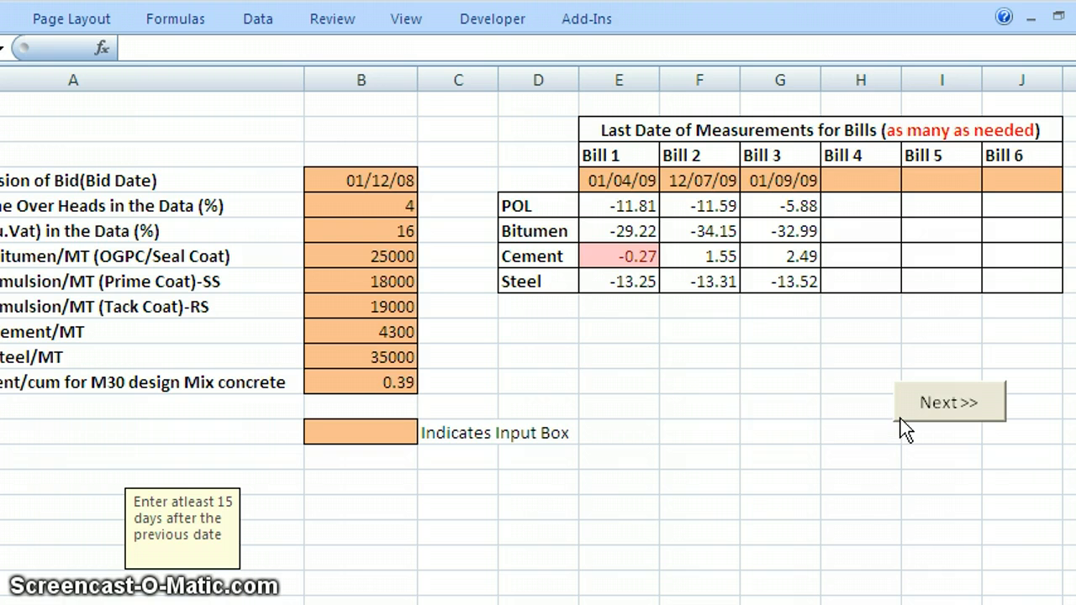
pyautogui.moveTo(932, 417)
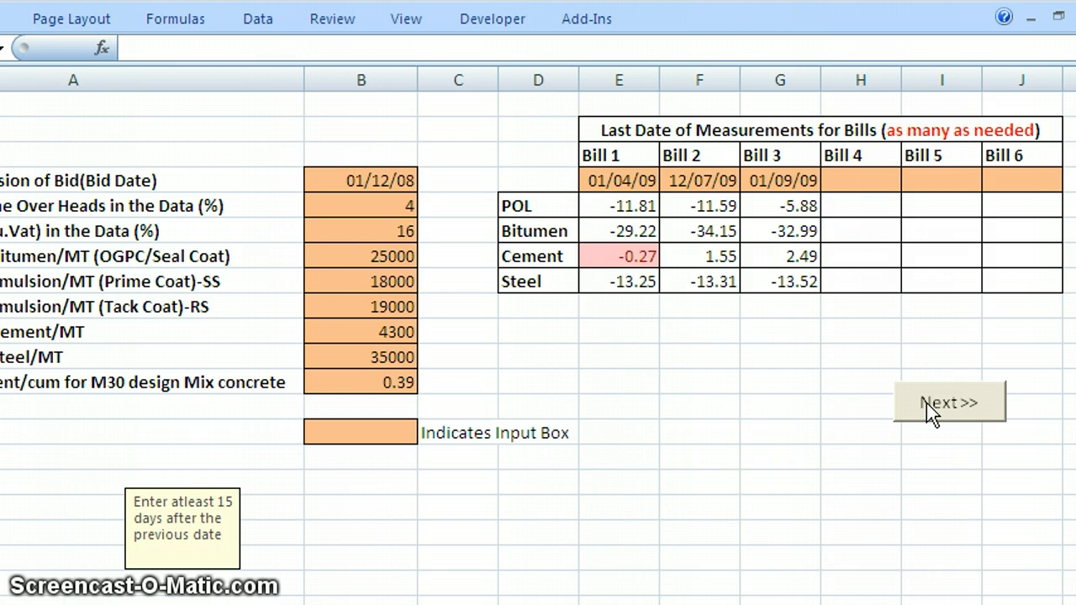
pyautogui.moveTo(954, 414)
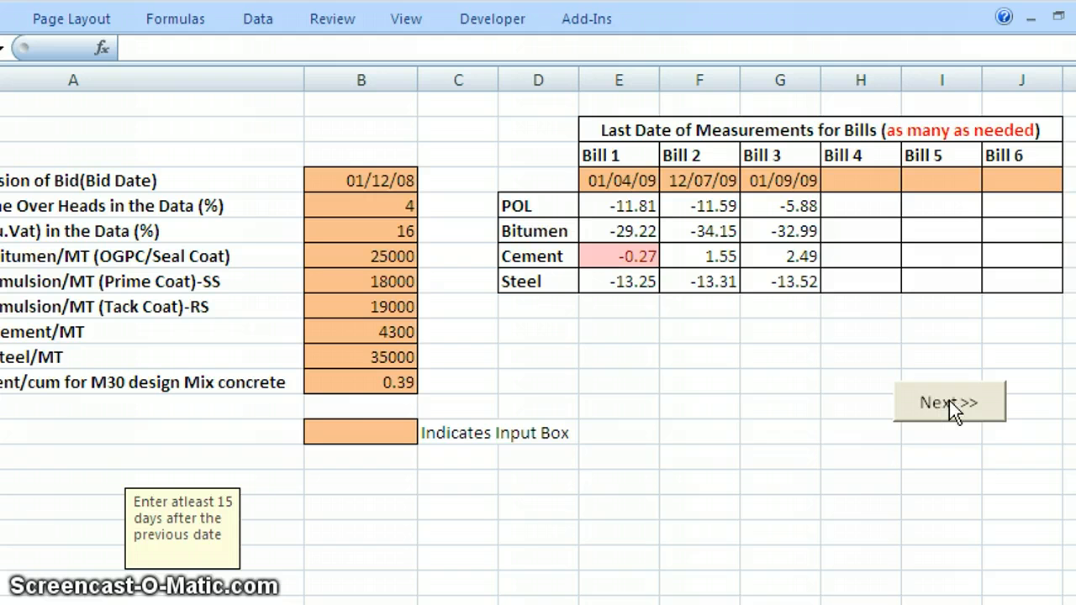
# - Move via Next>> to the PA-Calculations sheet listing items, rates and bill quantities
pyautogui.click(860, 180)
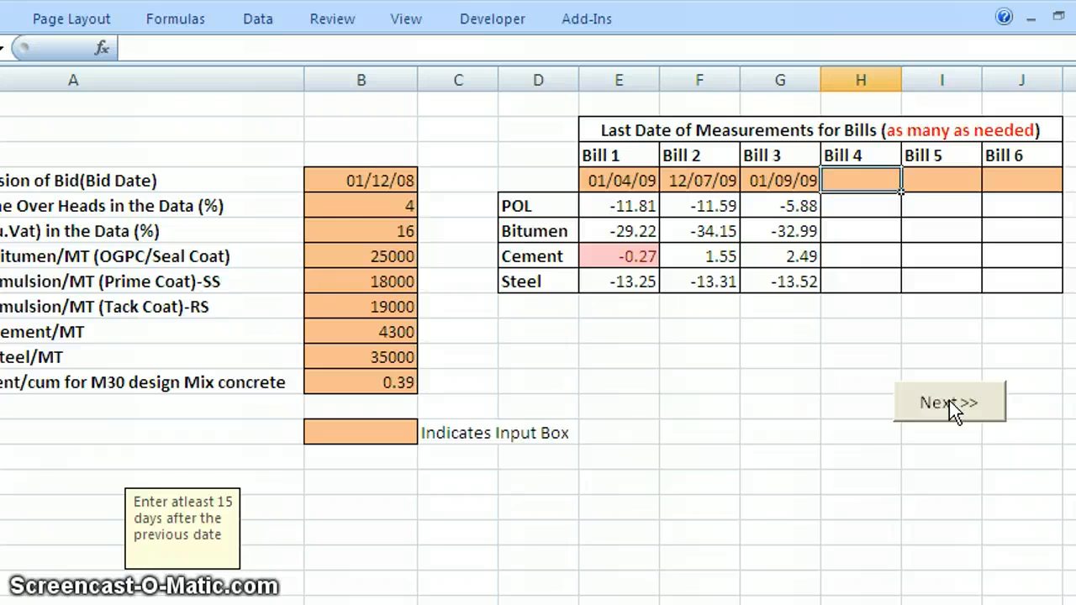
pyautogui.click(948, 402)
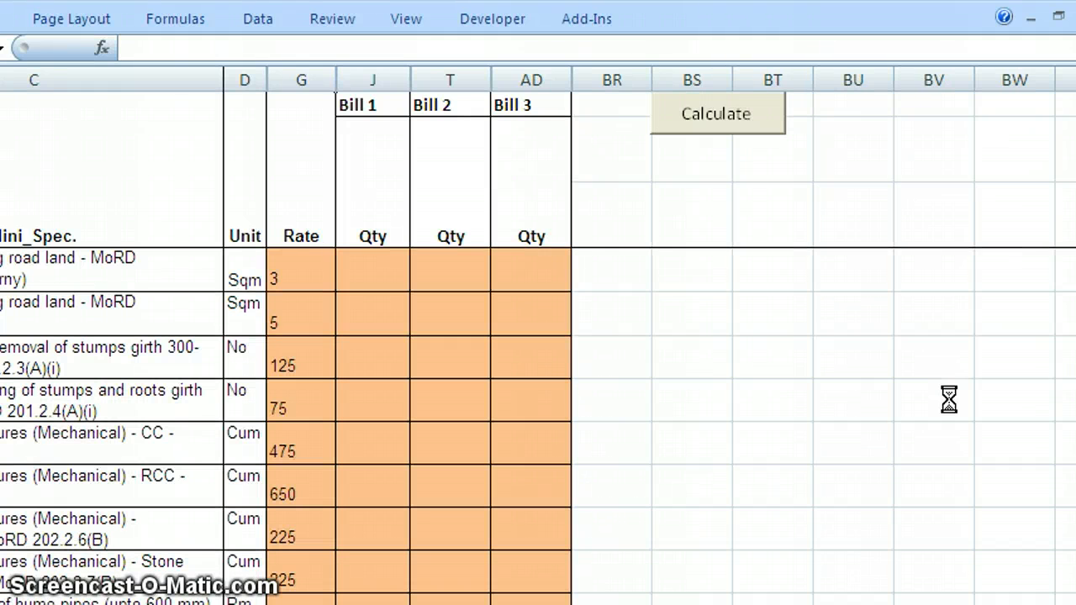
pyautogui.click(300, 279)
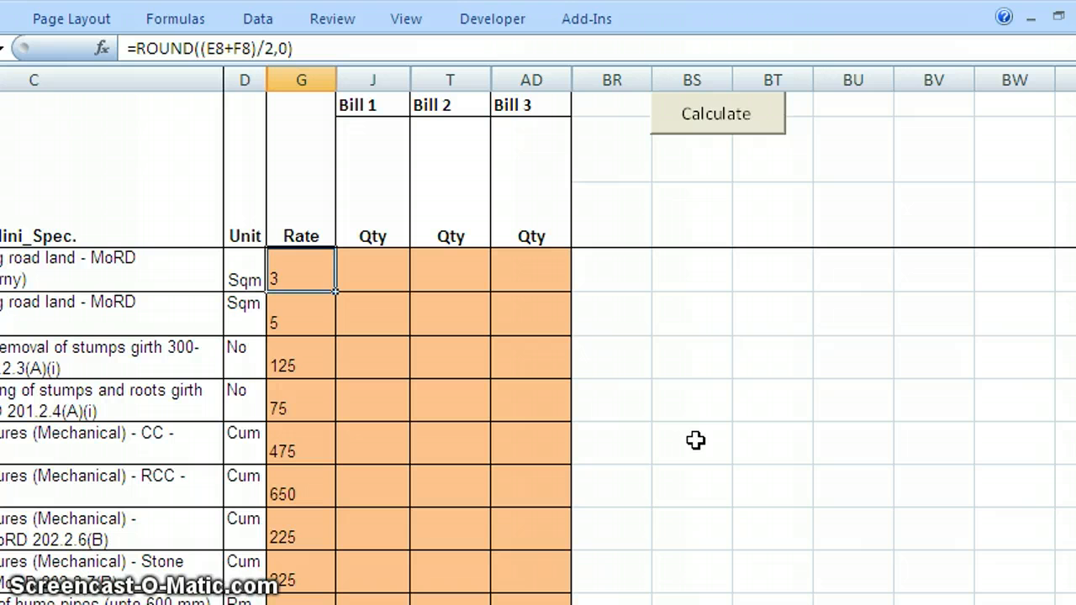
pyautogui.moveTo(392, 556)
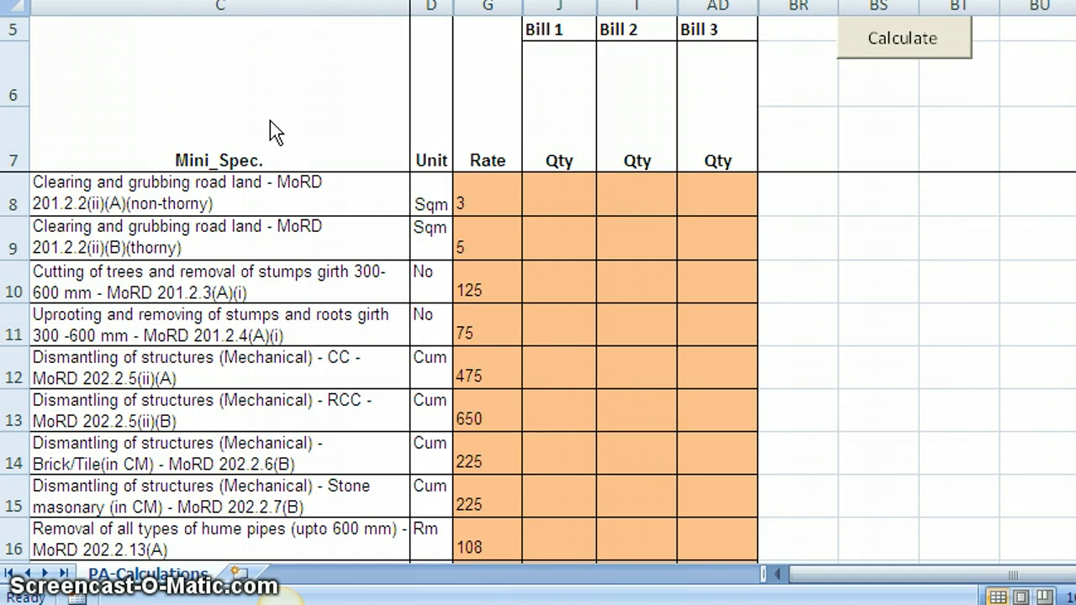
pyautogui.moveTo(187, 141)
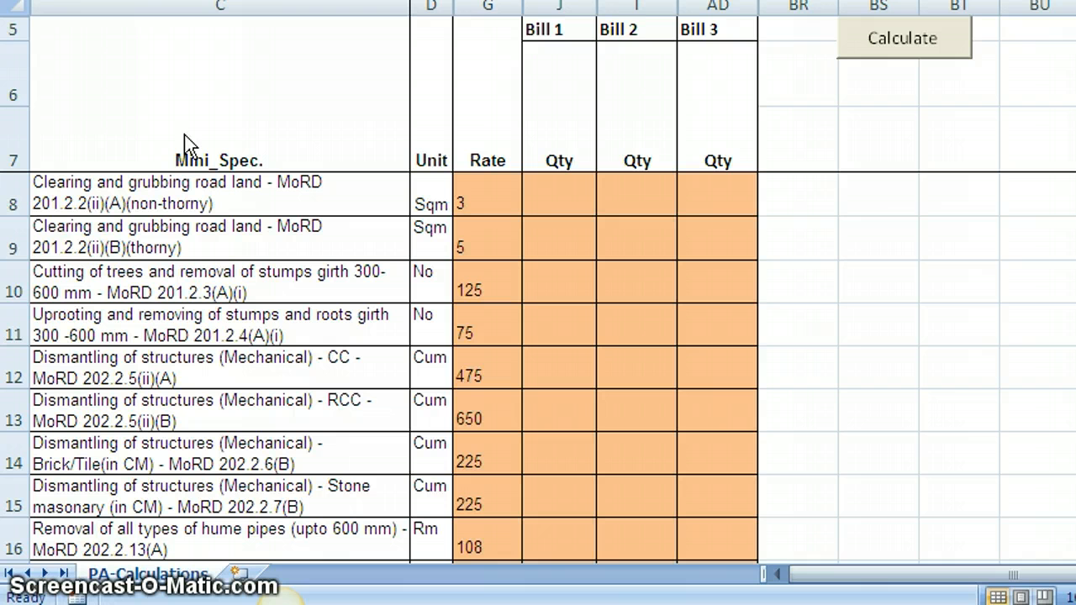
pyautogui.moveTo(182, 252)
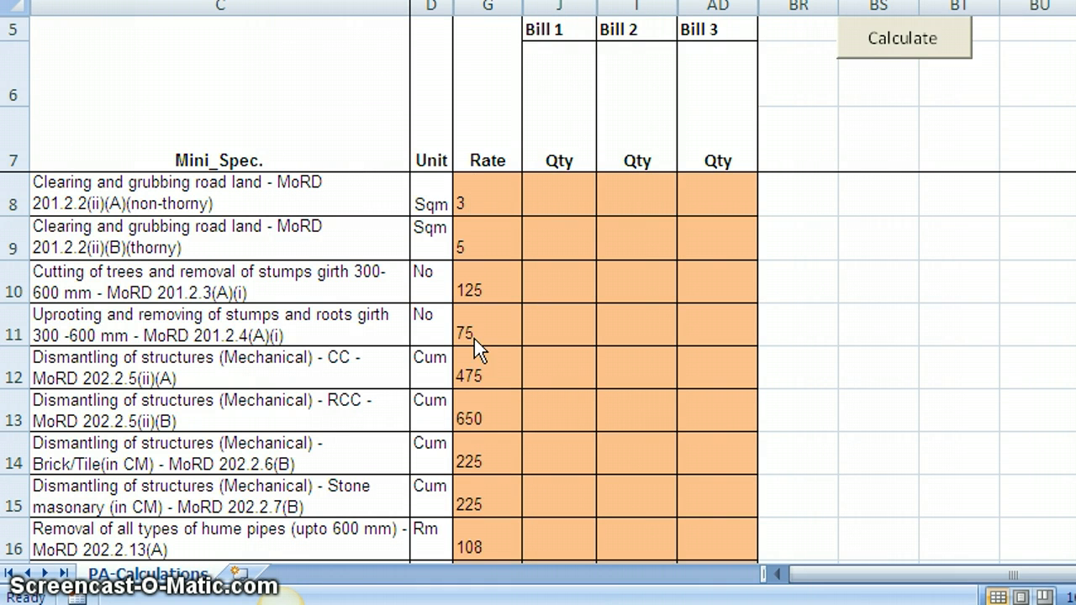
pyautogui.moveTo(477, 202)
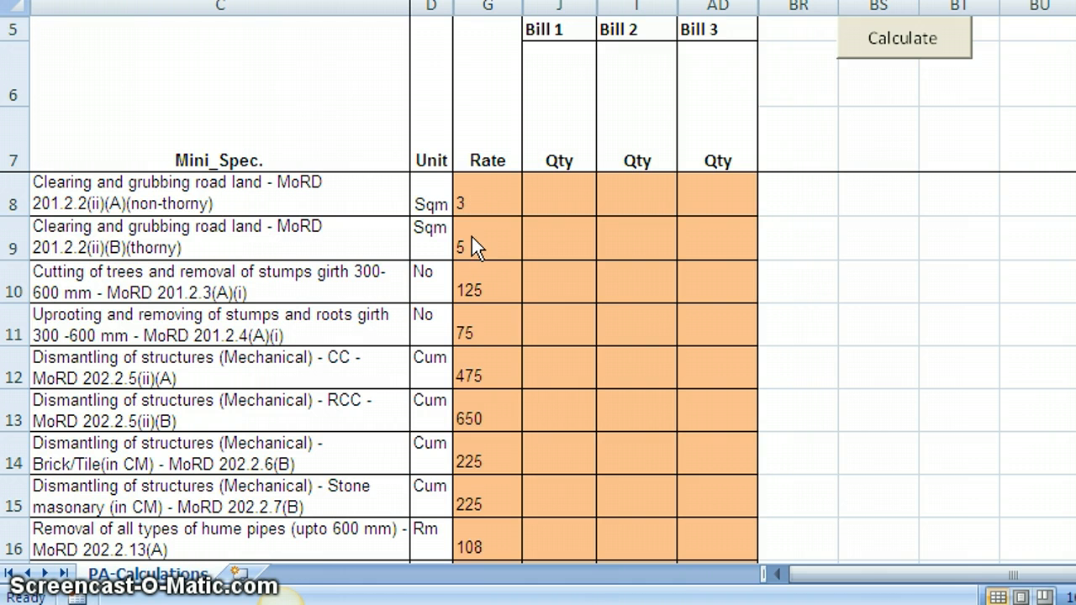
pyautogui.moveTo(479, 272)
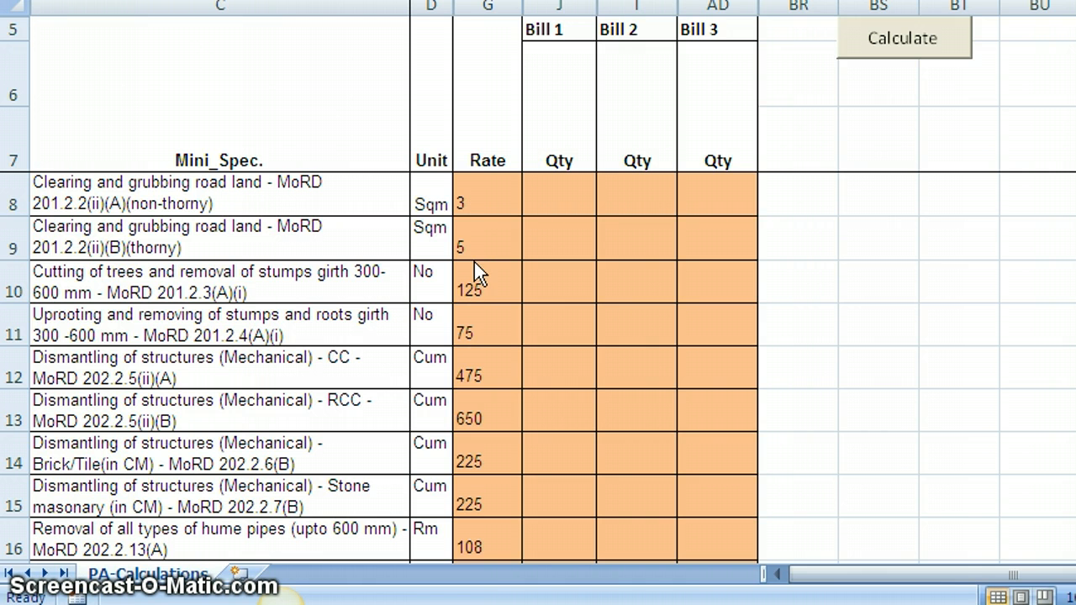
pyautogui.moveTo(474, 235)
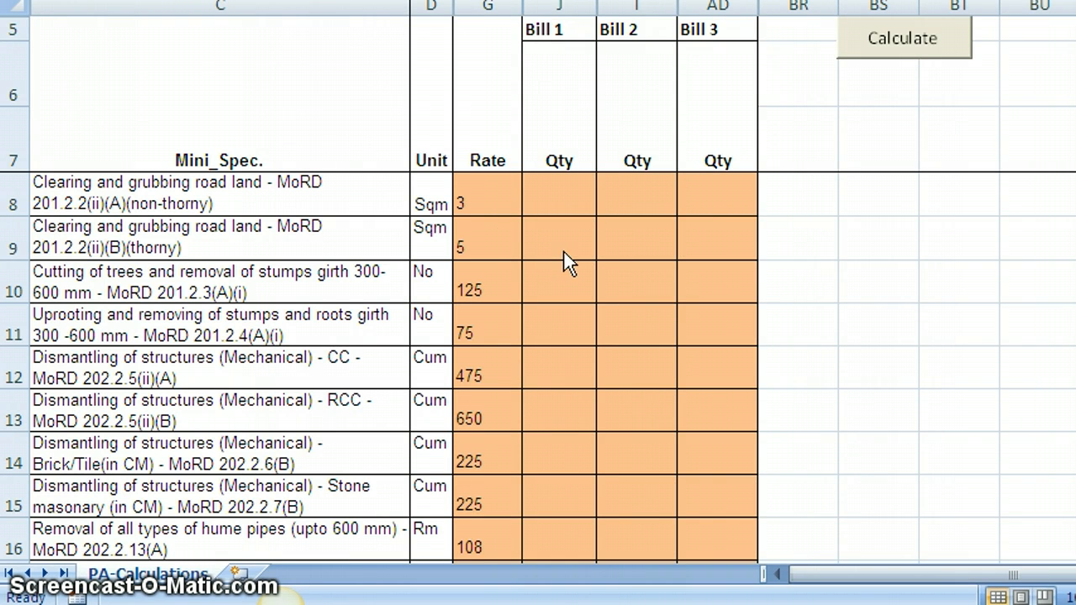
# - Give the first clearing item rate 2.4 and a Bill 1 quantity of 4000
pyautogui.click(488, 203)
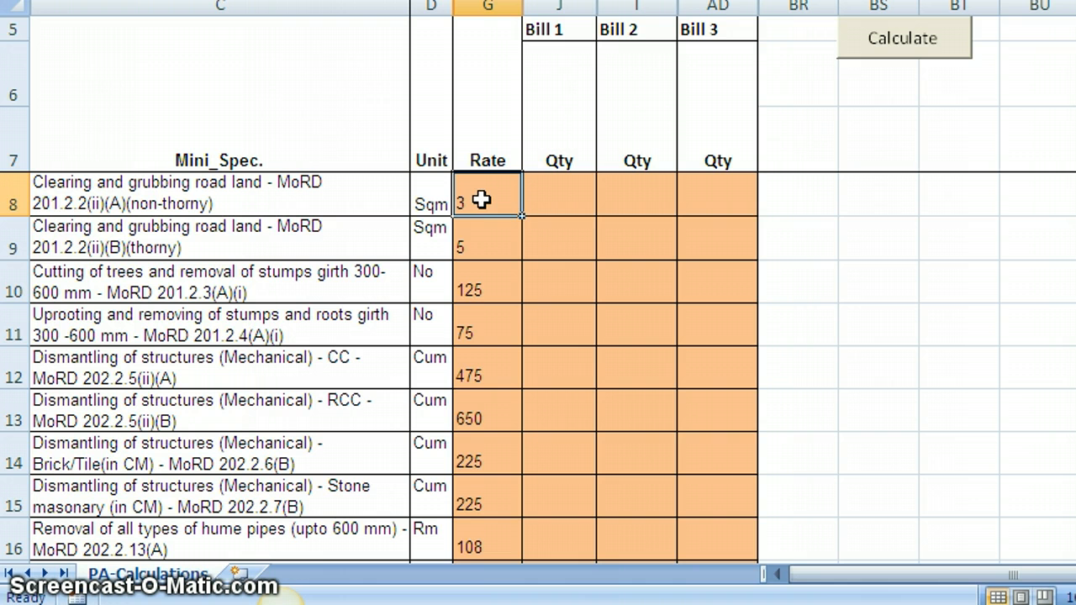
pyautogui.write('2.')
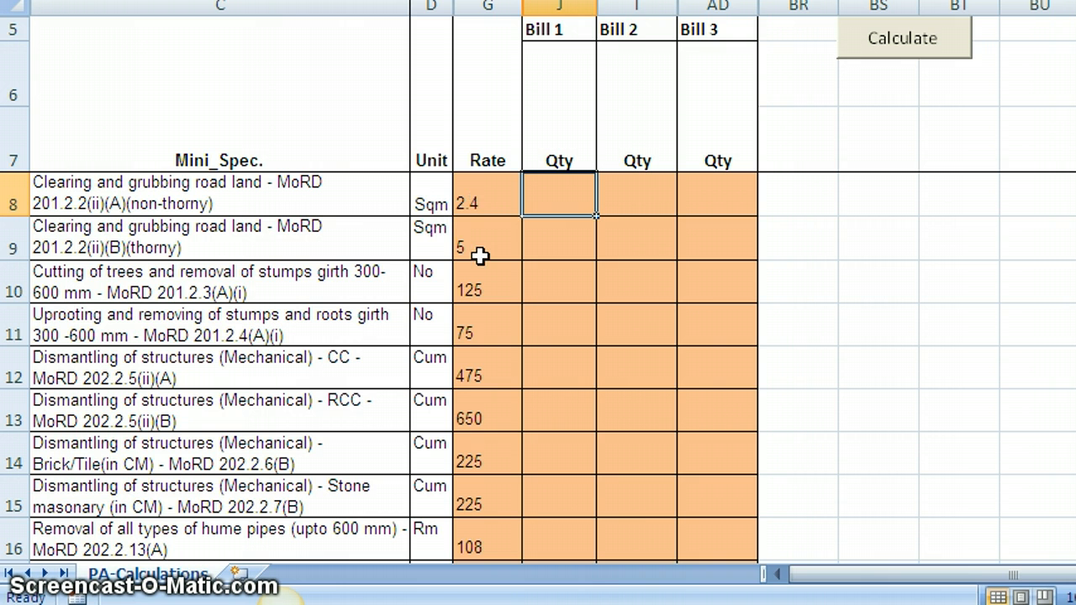
pyautogui.write('4')
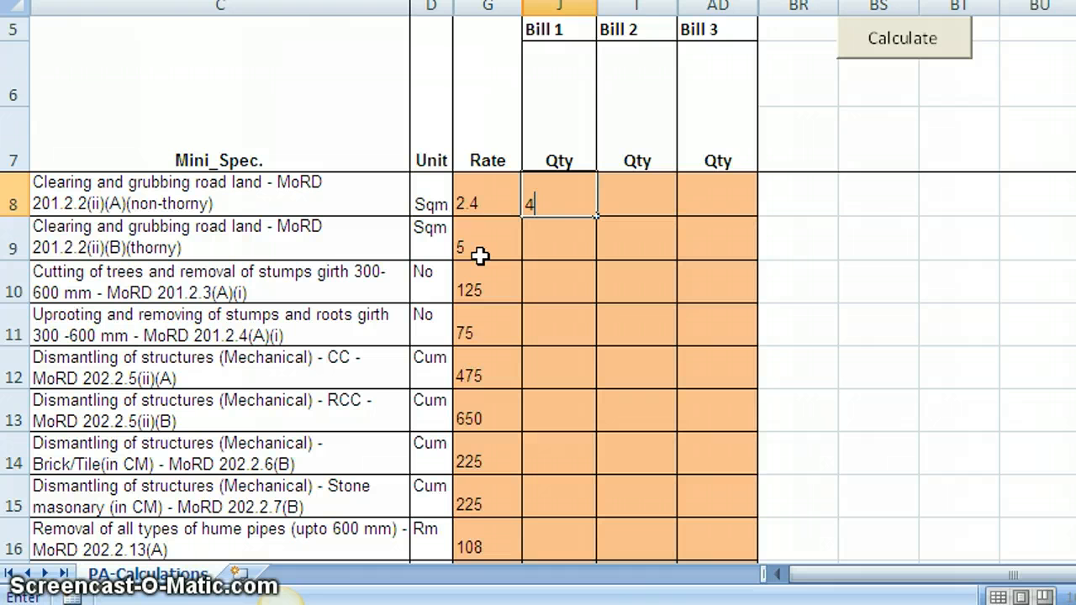
pyautogui.write('000')
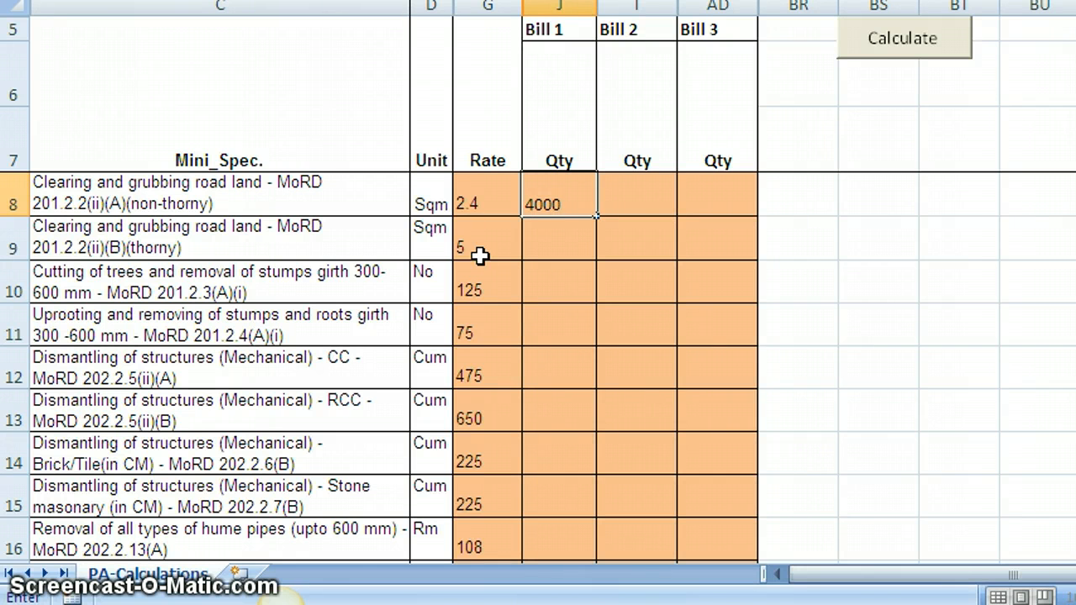
pyautogui.click(558, 242)
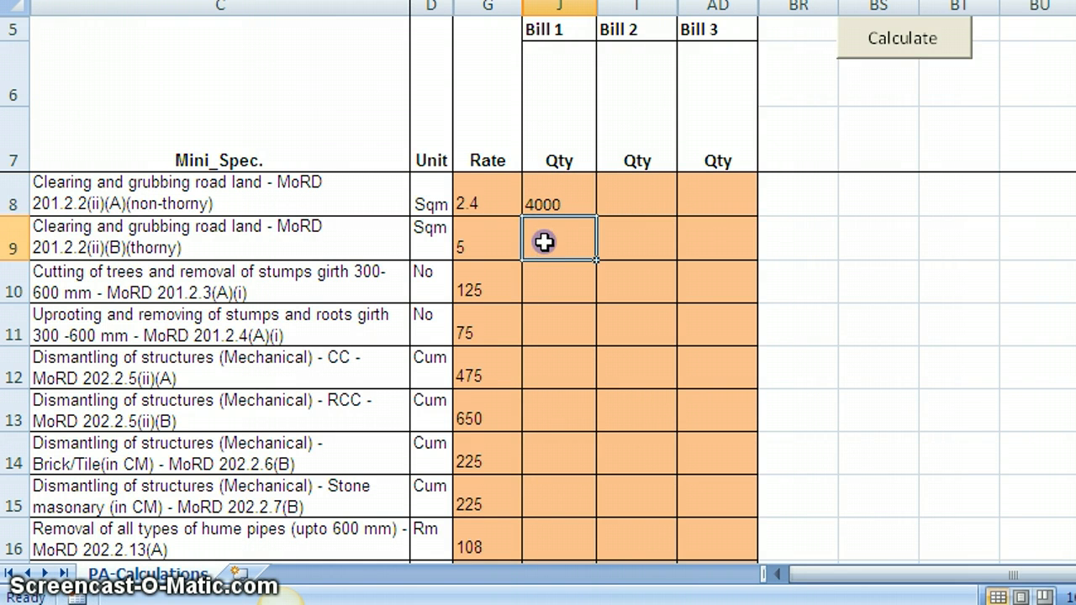
pyautogui.moveTo(375, 242)
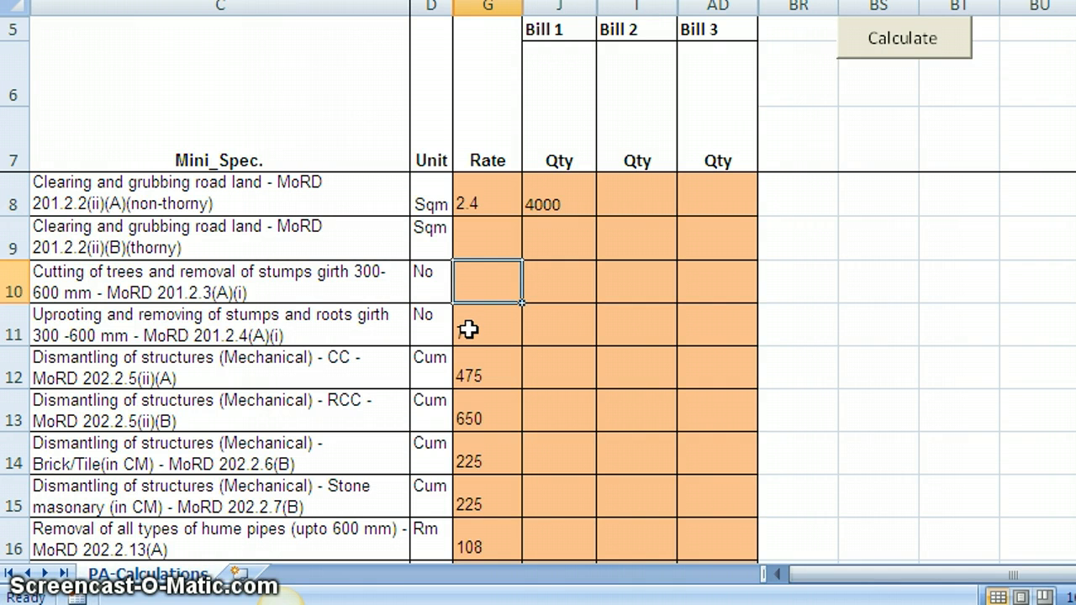
# - Set the stump-uprooting item's rate to 90 with a Bill 1 quantity of 400
pyautogui.click(488, 326)
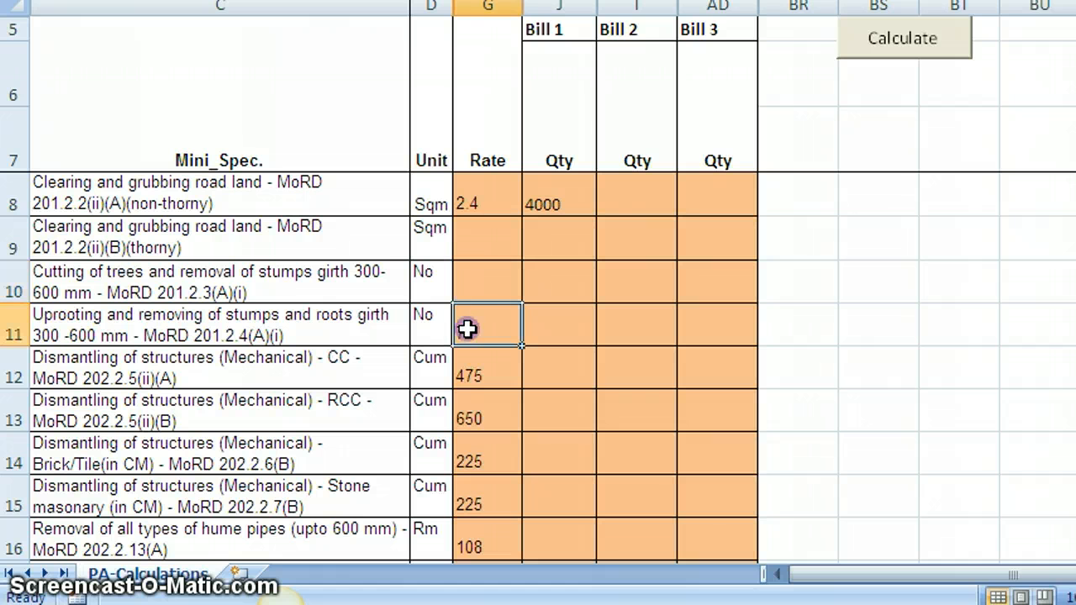
pyautogui.write('75')
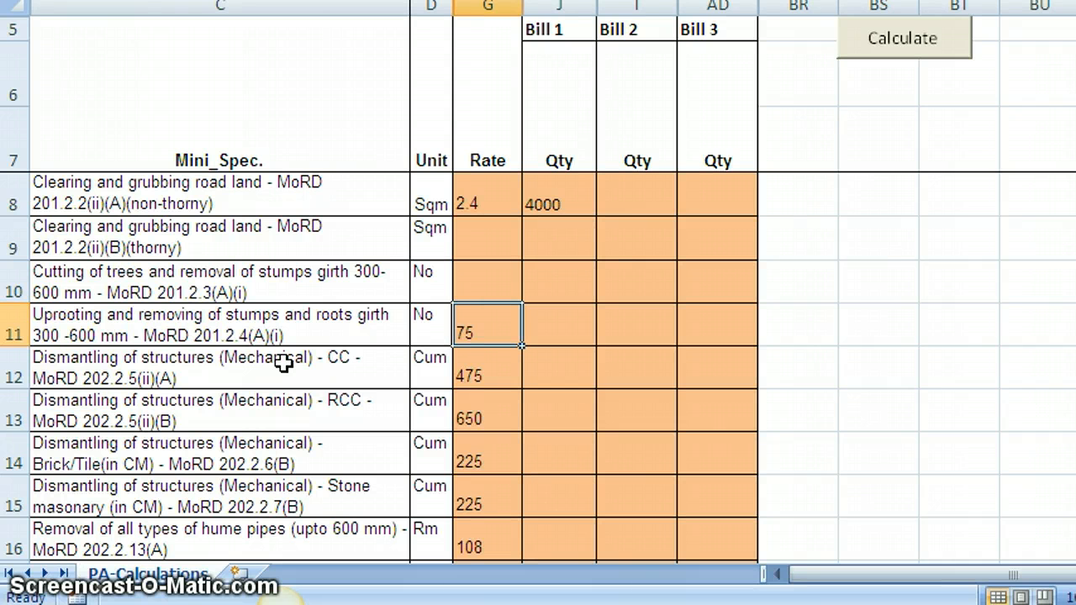
pyautogui.write('90')
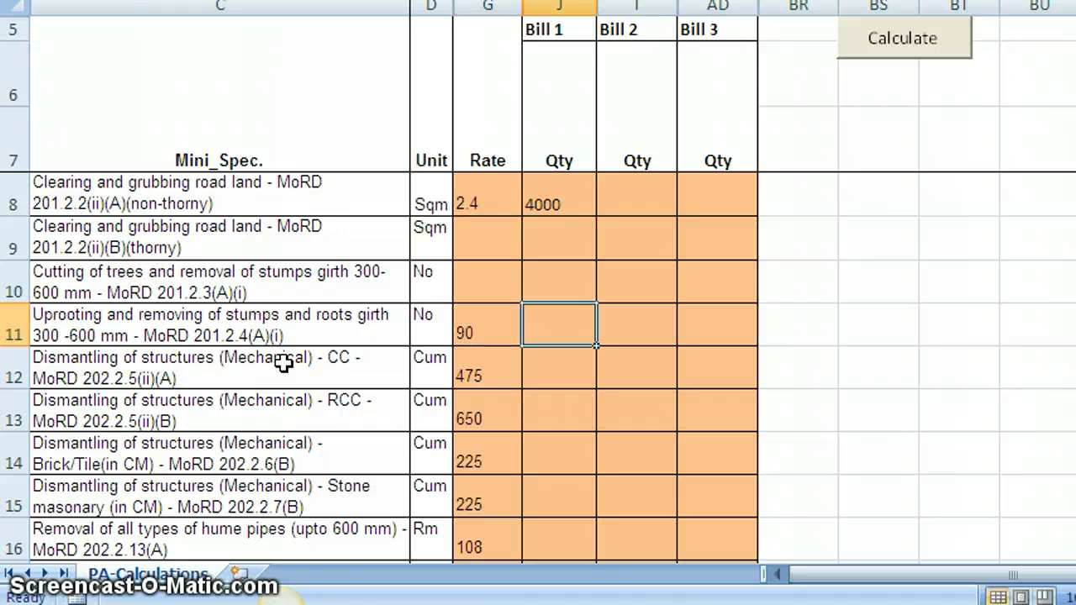
pyautogui.write('4')
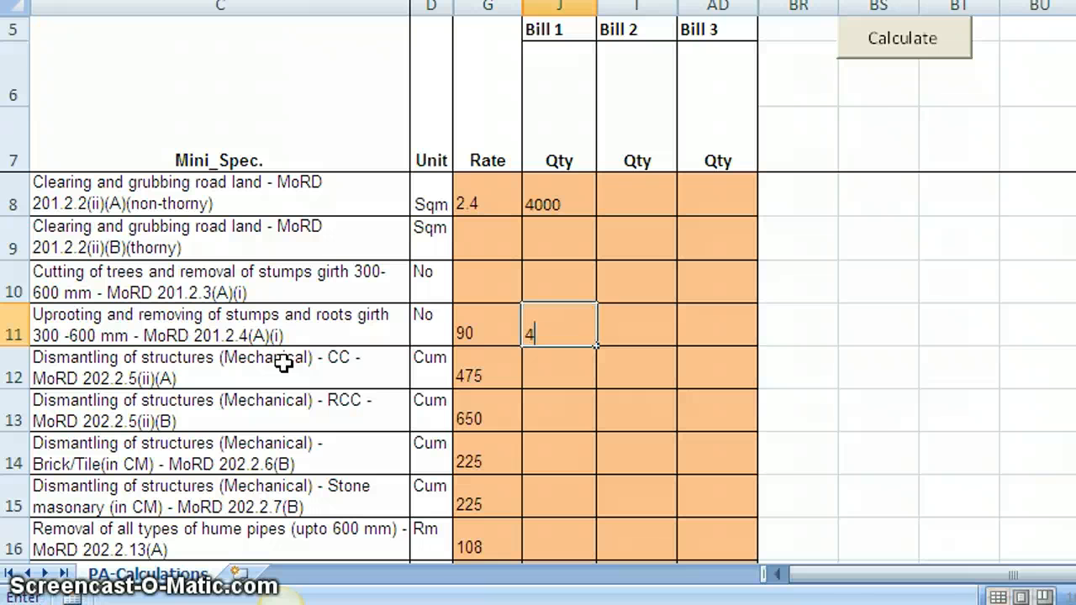
pyautogui.write('00')
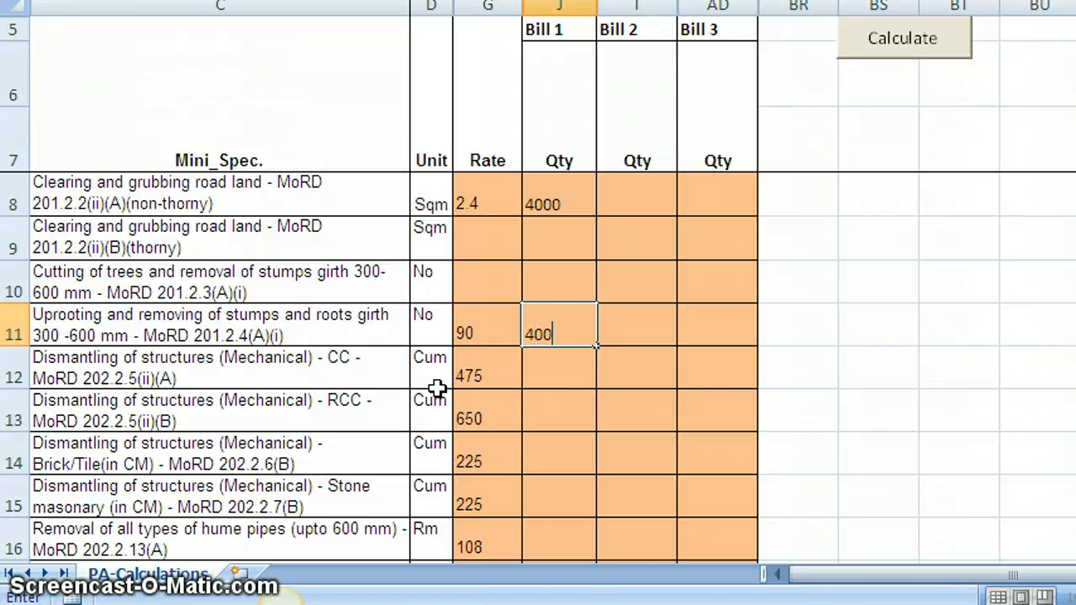
# - Clear the CC and RCC dismantling rates
pyautogui.click(487, 377)
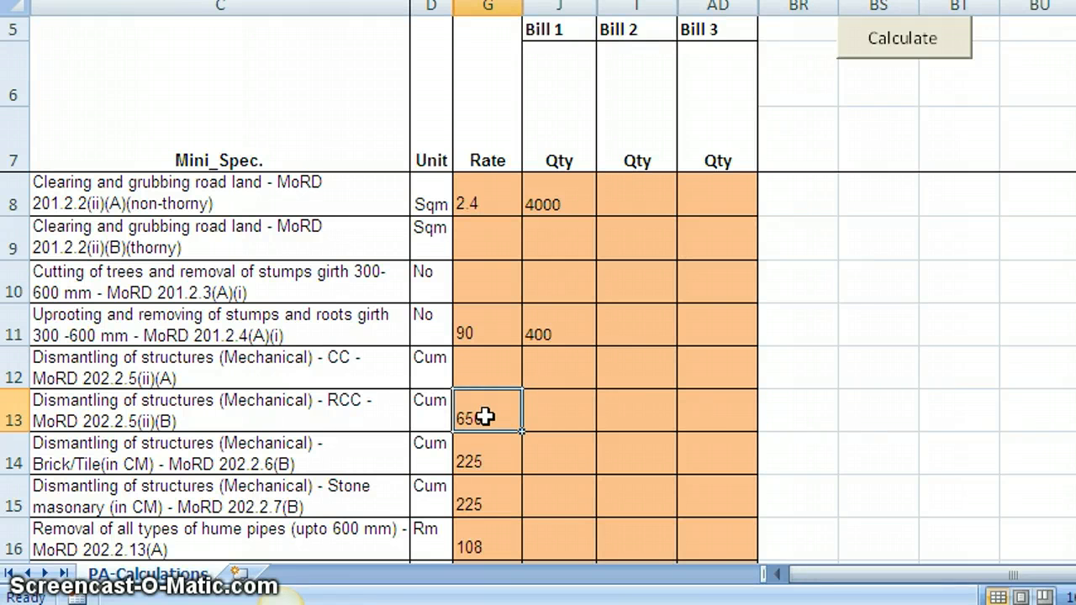
pyautogui.press('Delete')
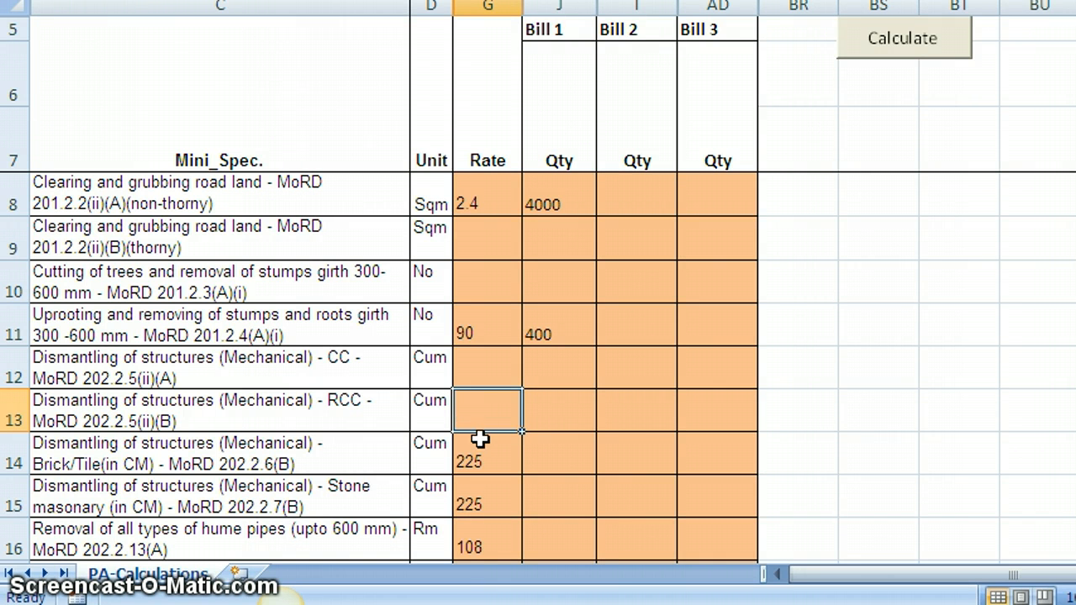
pyautogui.click(487, 453)
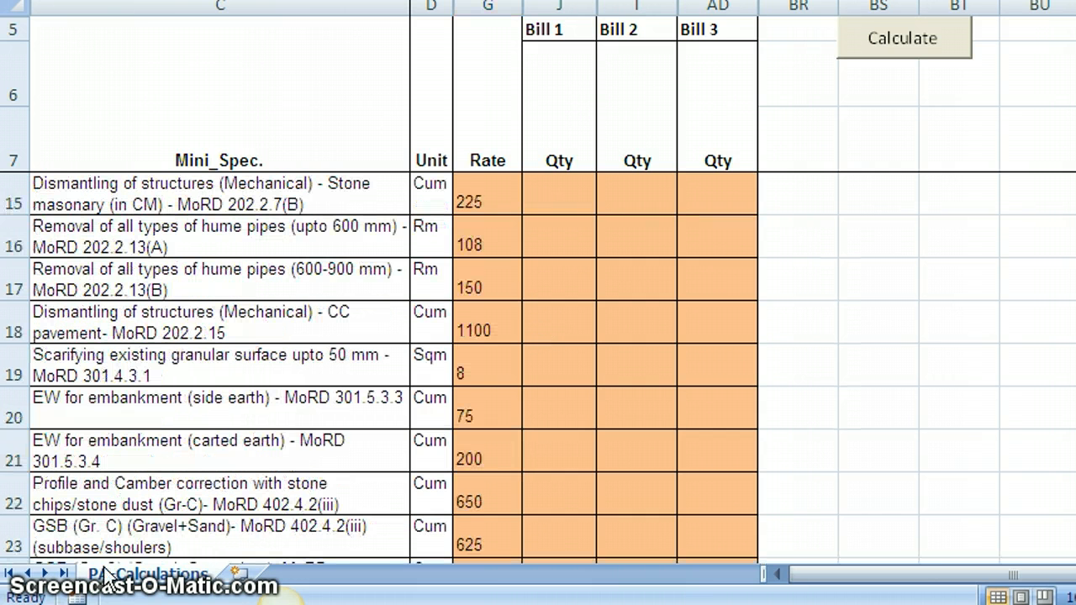
pyautogui.moveTo(316, 447)
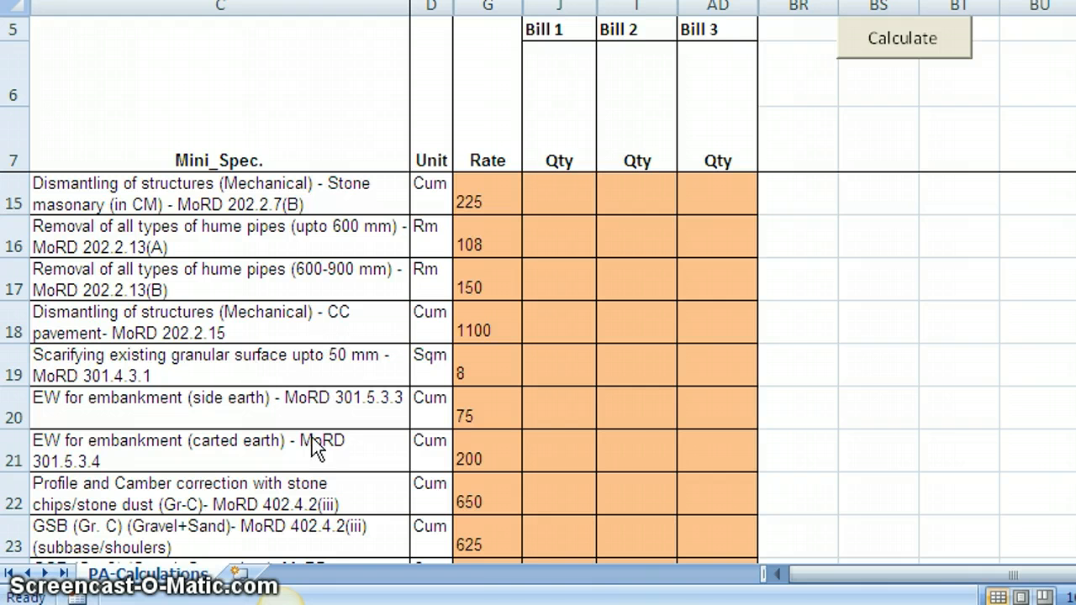
pyautogui.moveTo(245, 420)
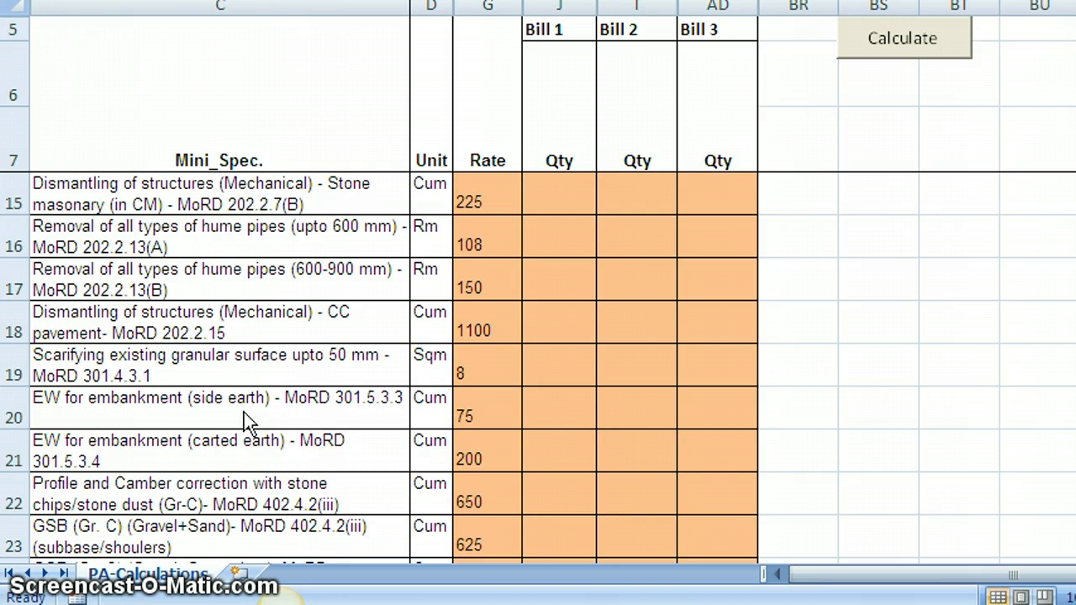
pyautogui.moveTo(359, 420)
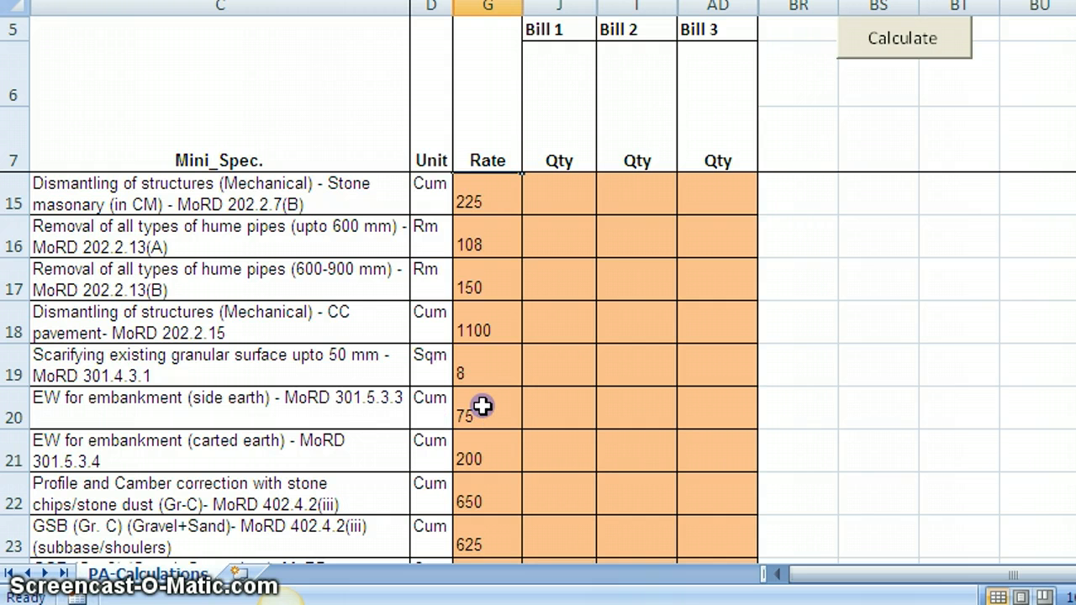
# - Rate side-earth embankment at 77 with Bill 1 quantity 3000 and Bill 2 quantity 1000
pyautogui.click(484, 408)
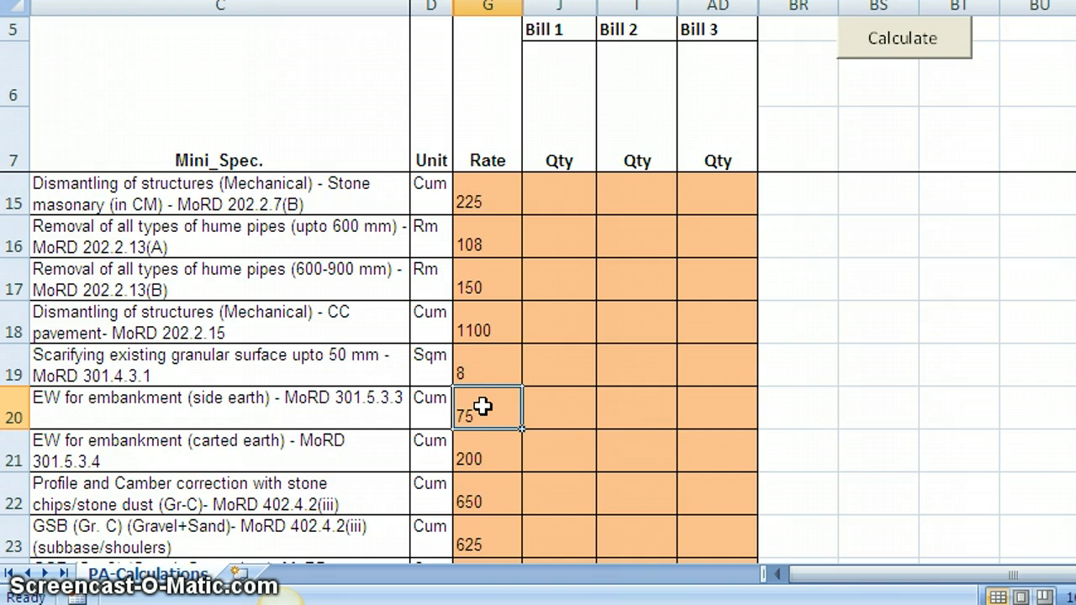
pyautogui.write('77')
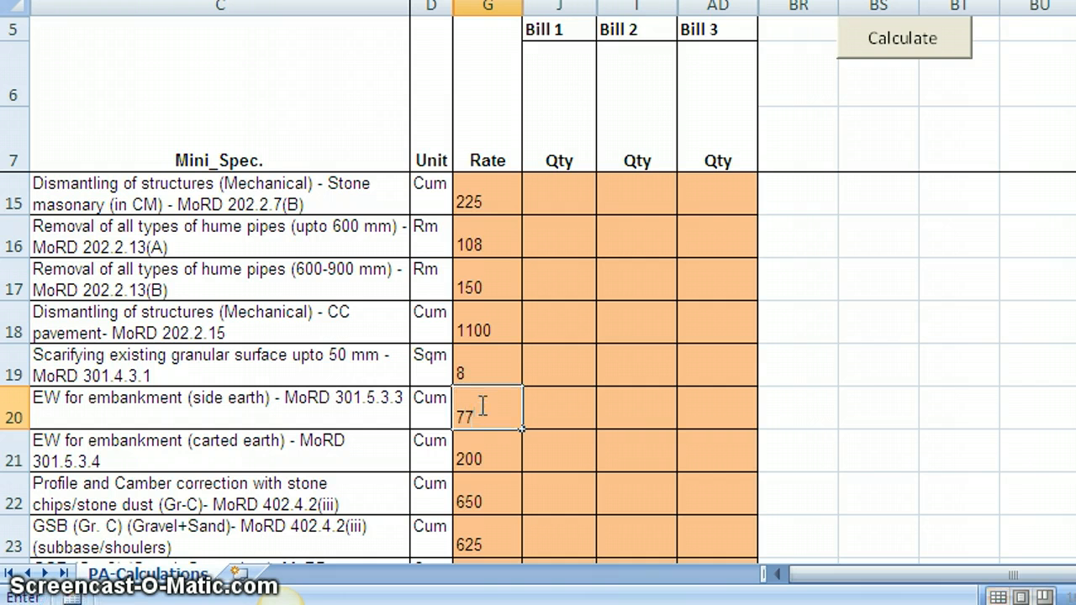
pyautogui.click(558, 409)
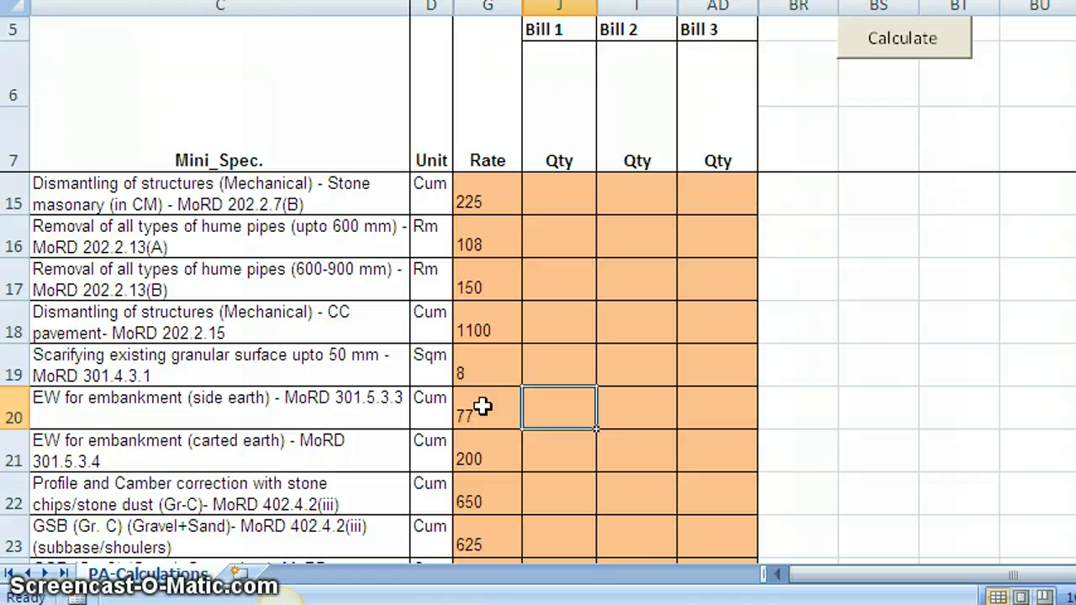
pyautogui.write('3')
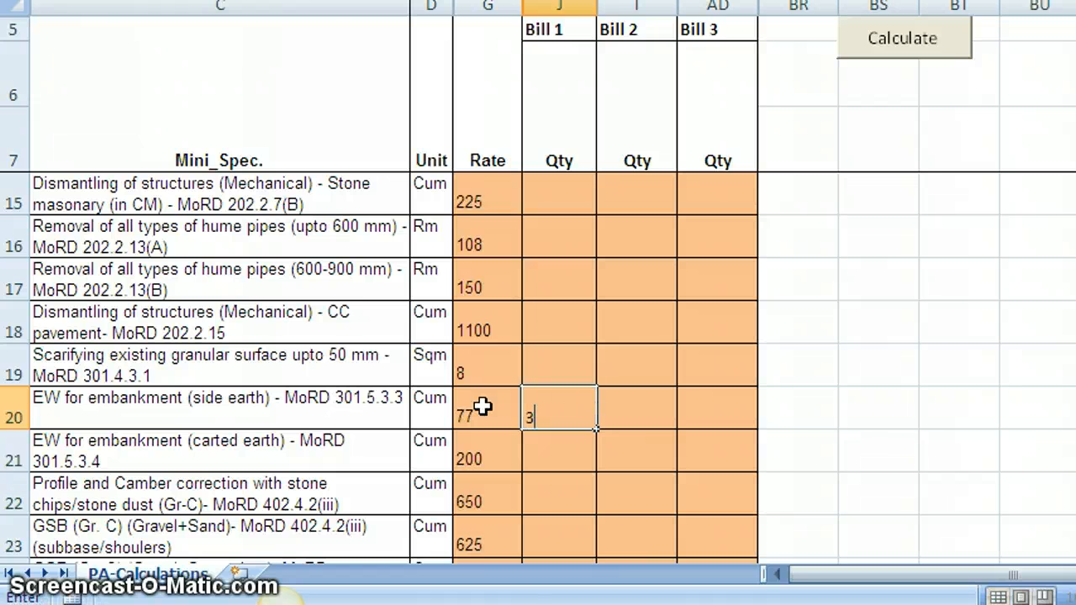
pyautogui.write('000')
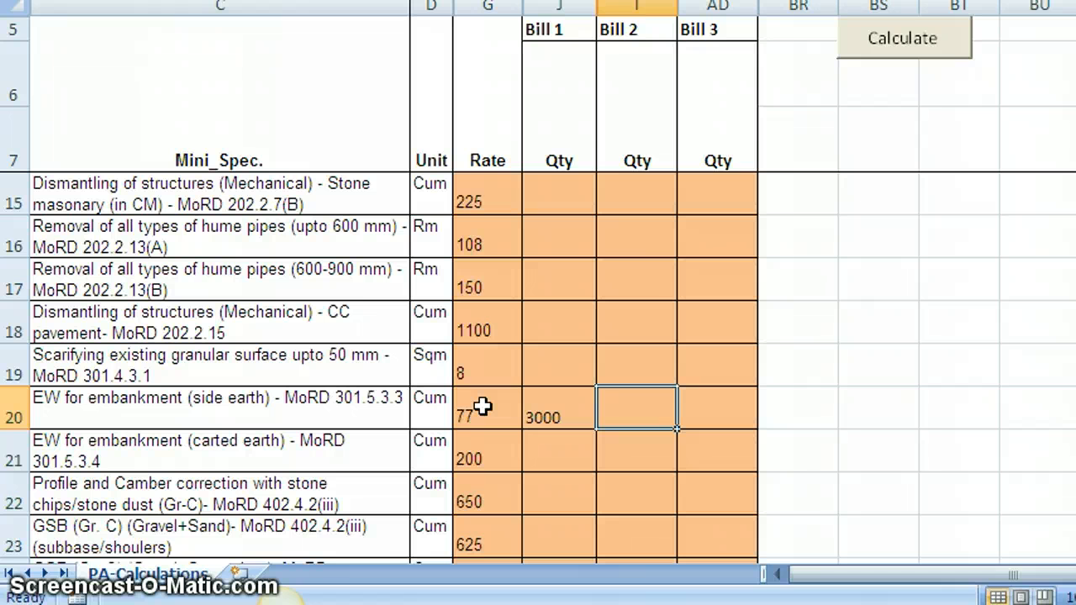
pyautogui.write('1')
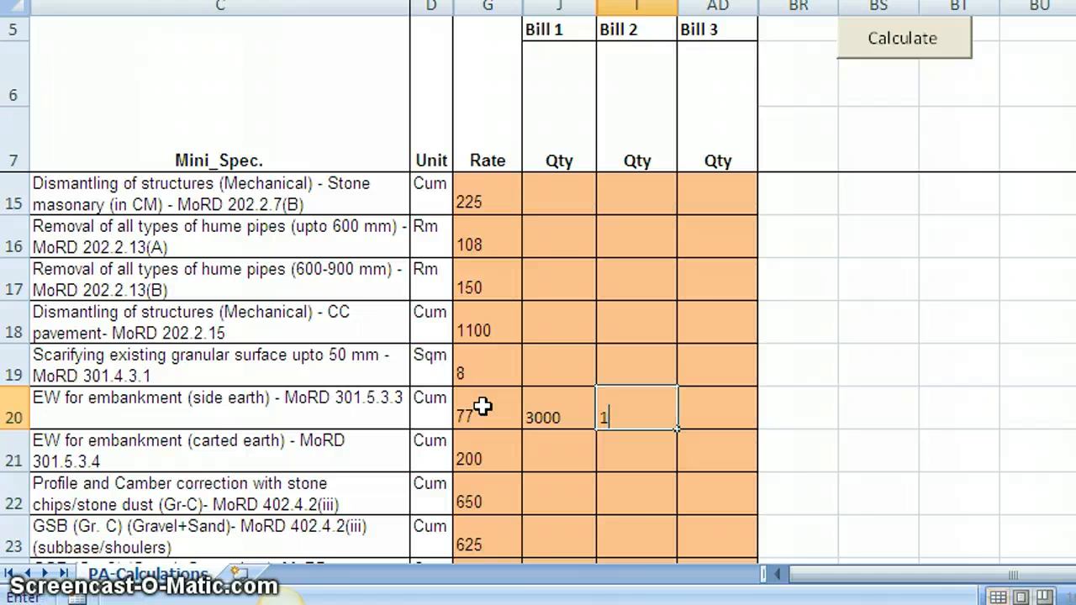
pyautogui.write('000')
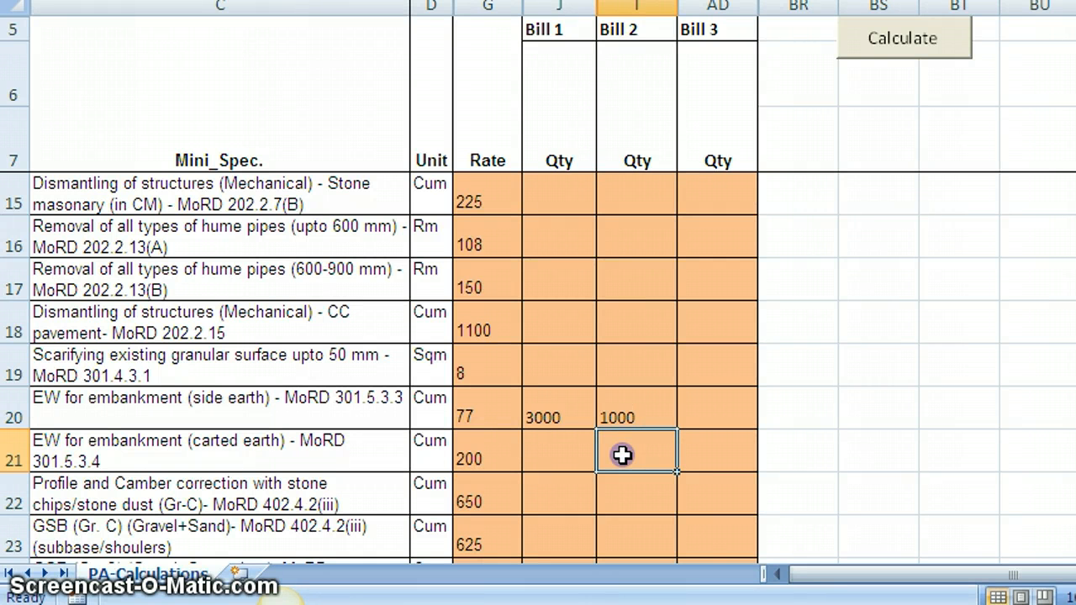
# - Rate carted-earth embankment at 186 with a Bill 2 quantity of 1200
pyautogui.click(487, 453)
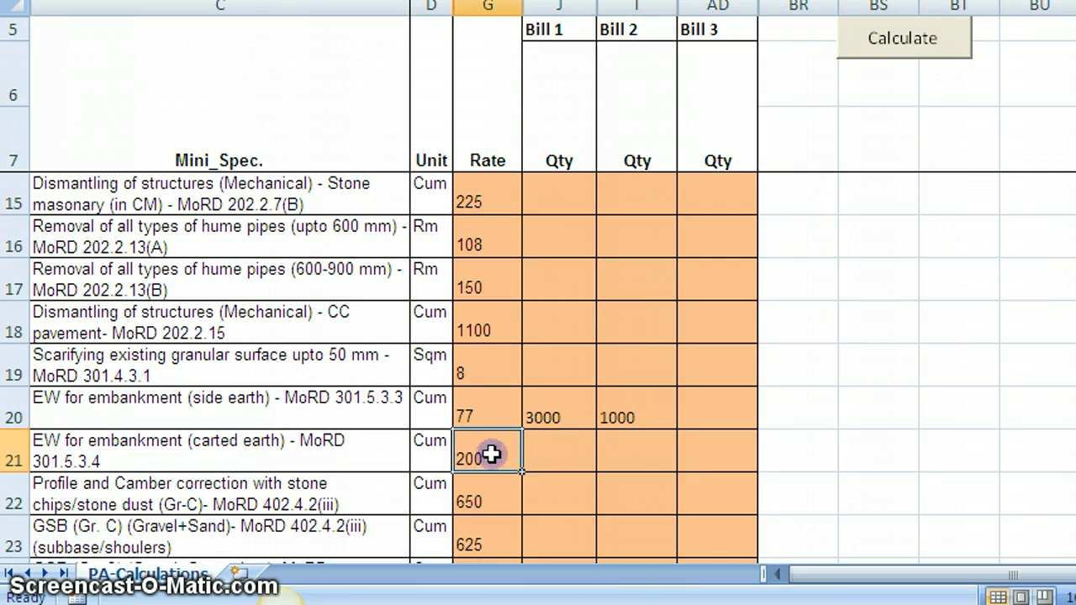
pyautogui.write('186')
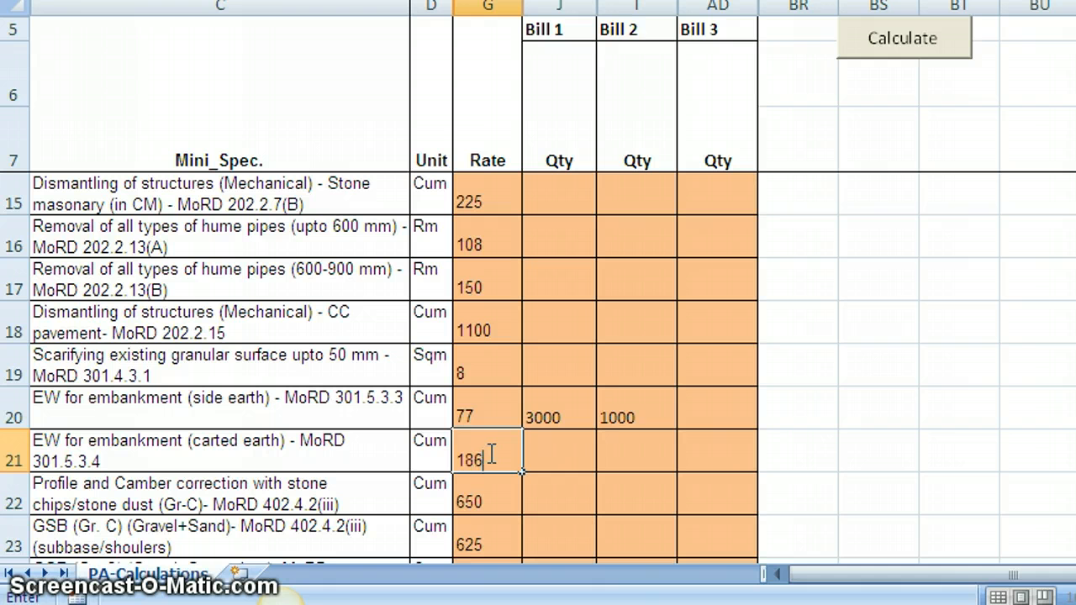
pyautogui.click(635, 450)
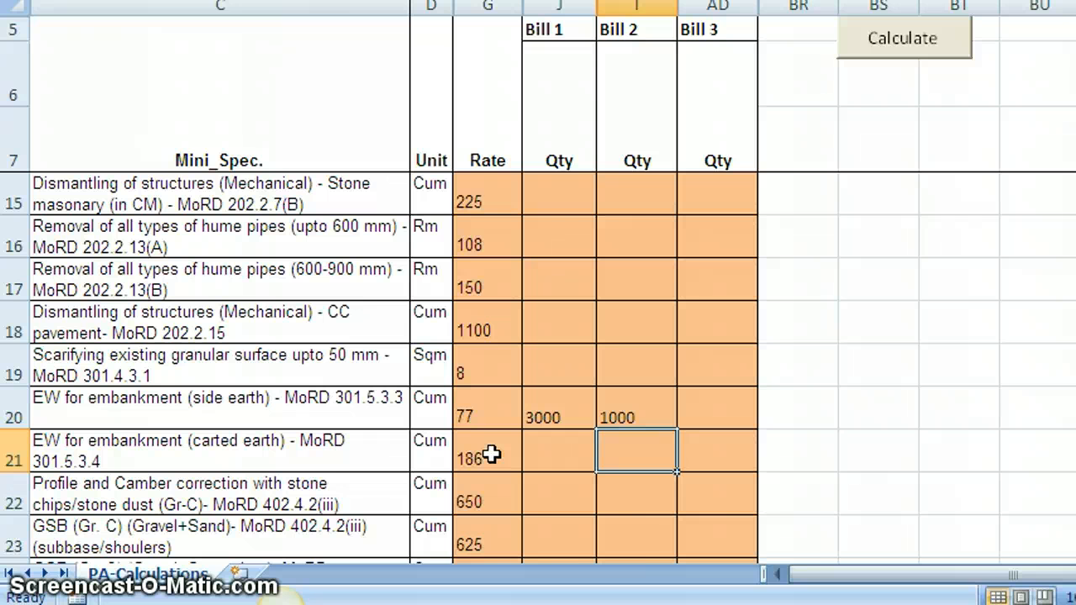
pyautogui.write('1200')
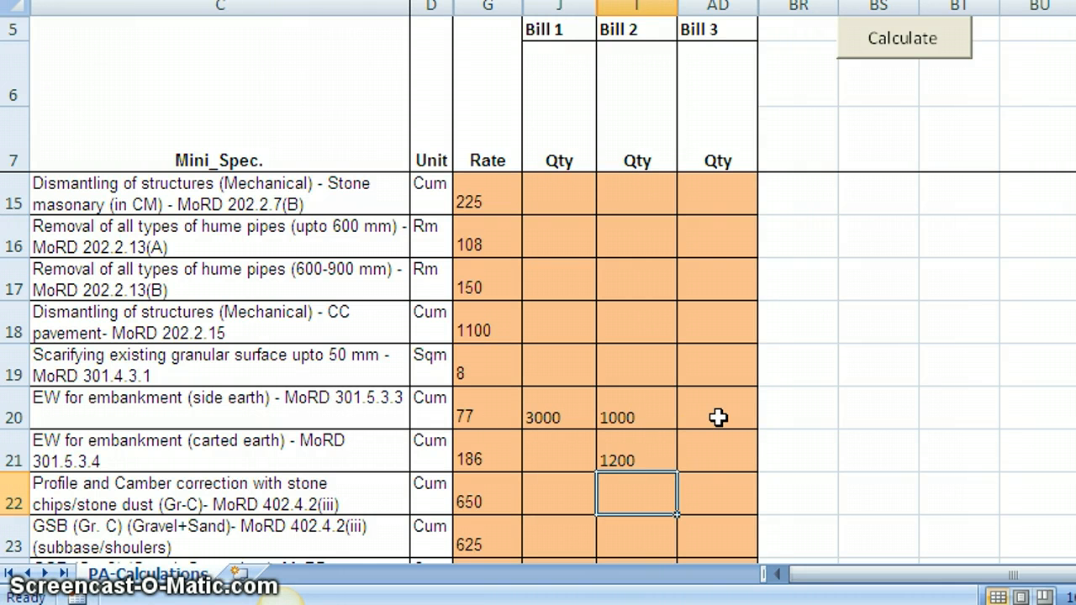
pyautogui.moveTo(564, 411)
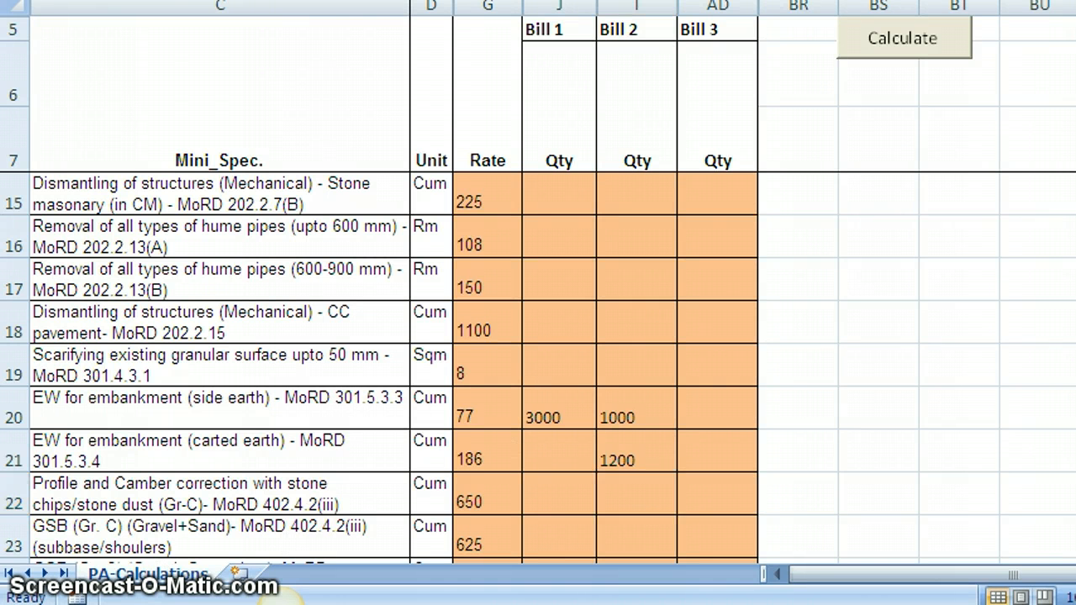
pyautogui.scroll(-3)
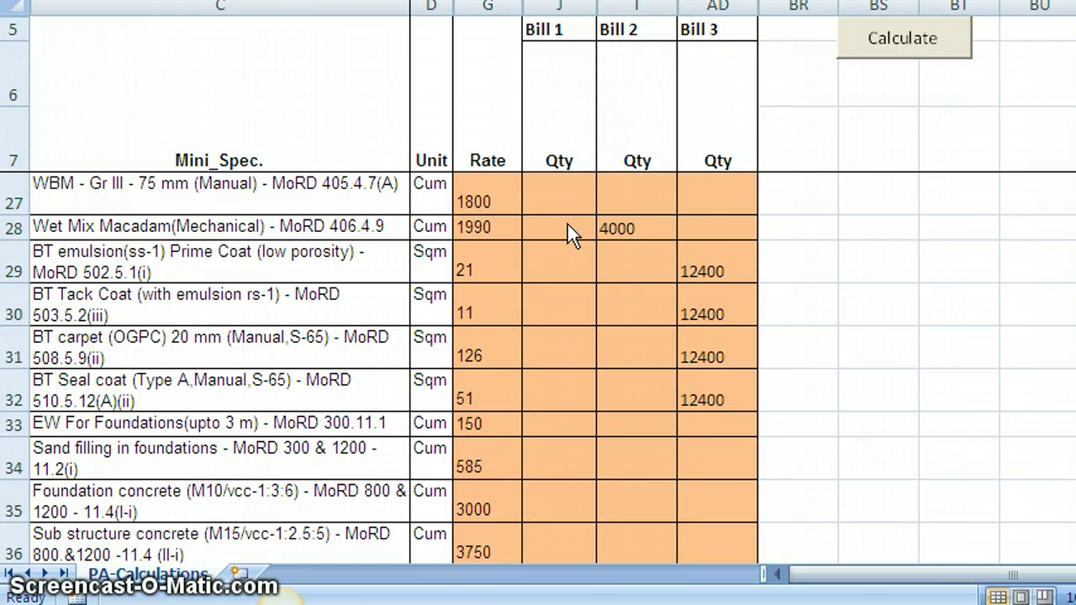
pyautogui.moveTo(306, 235)
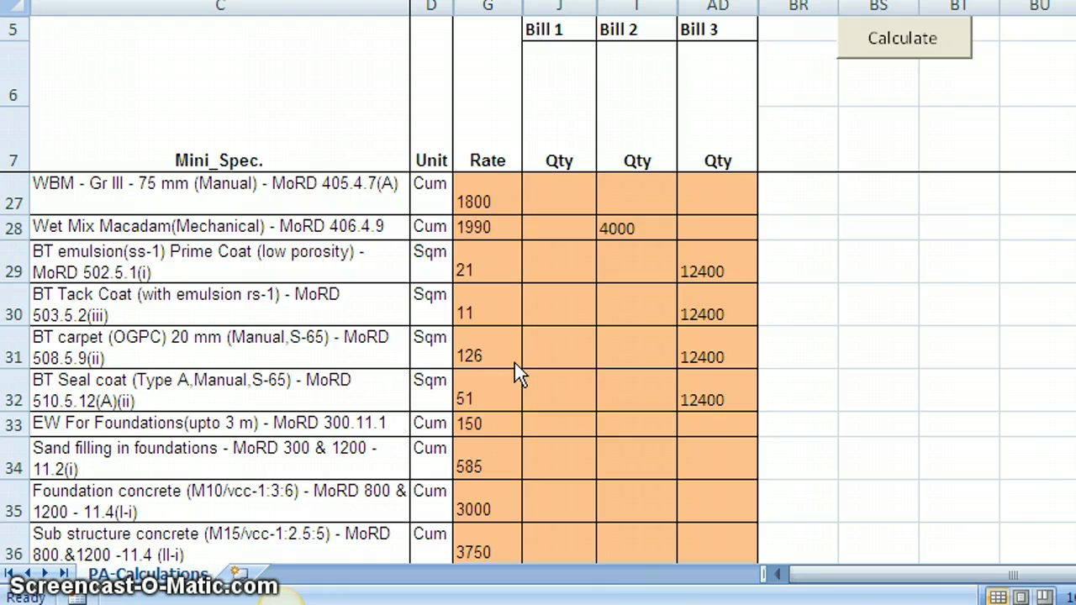
pyautogui.moveTo(702, 271)
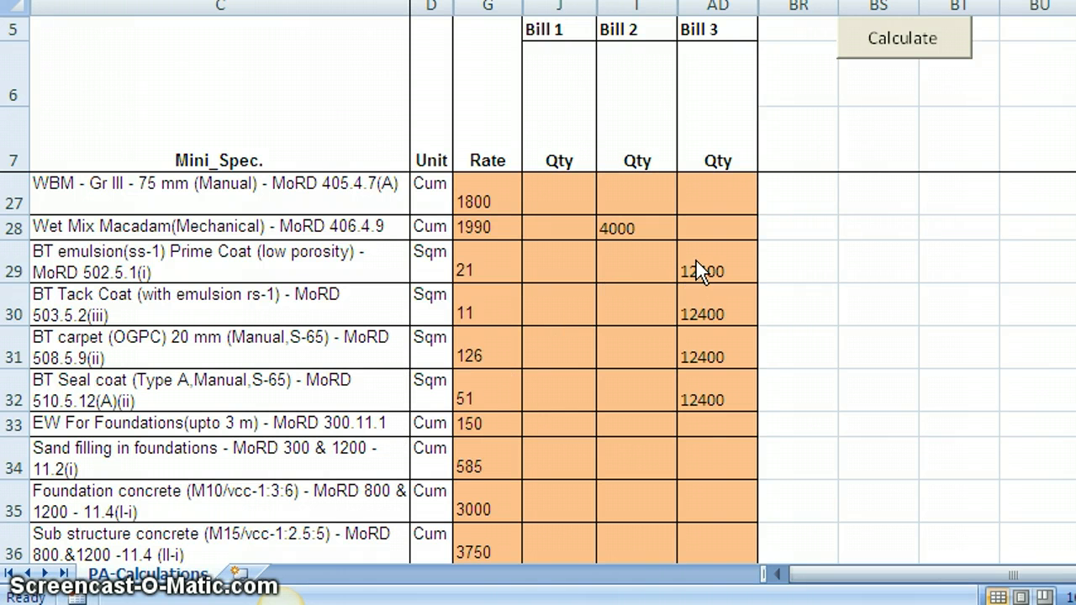
pyautogui.moveTo(561, 309)
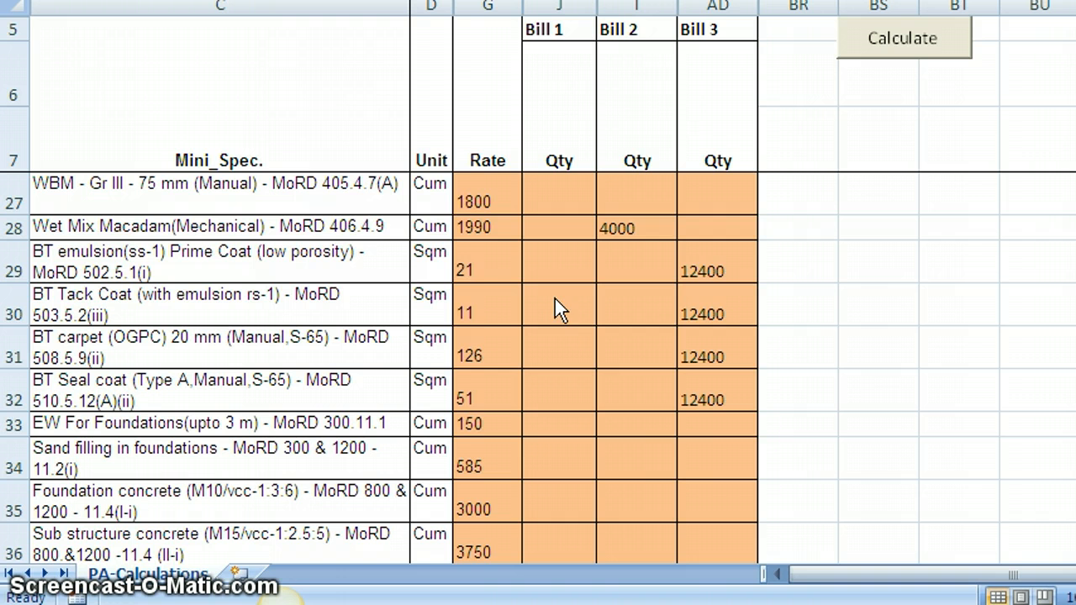
pyautogui.moveTo(743, 403)
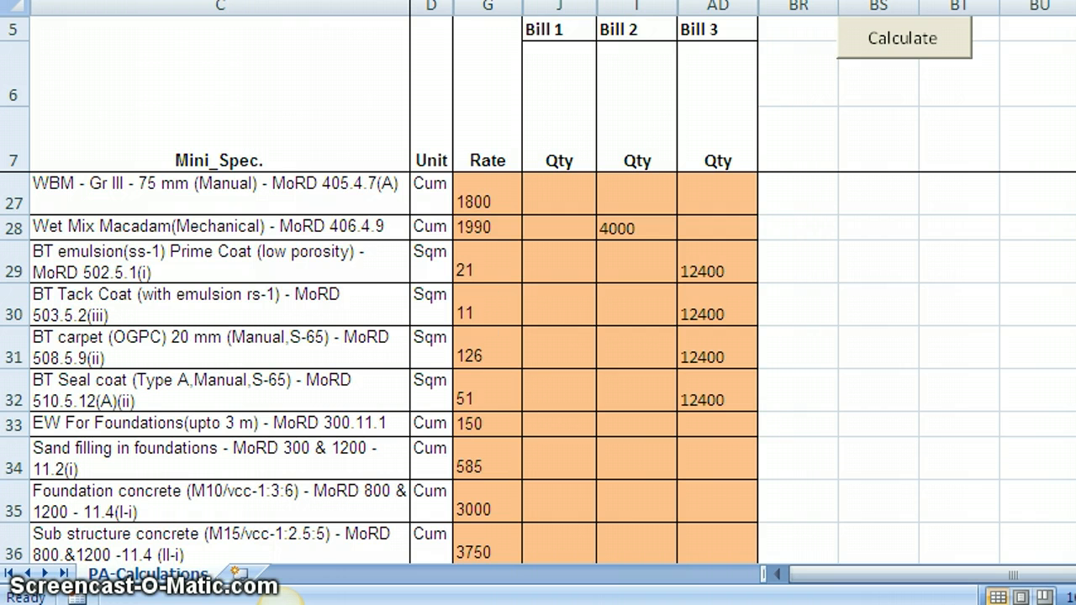
pyautogui.scroll(-3)
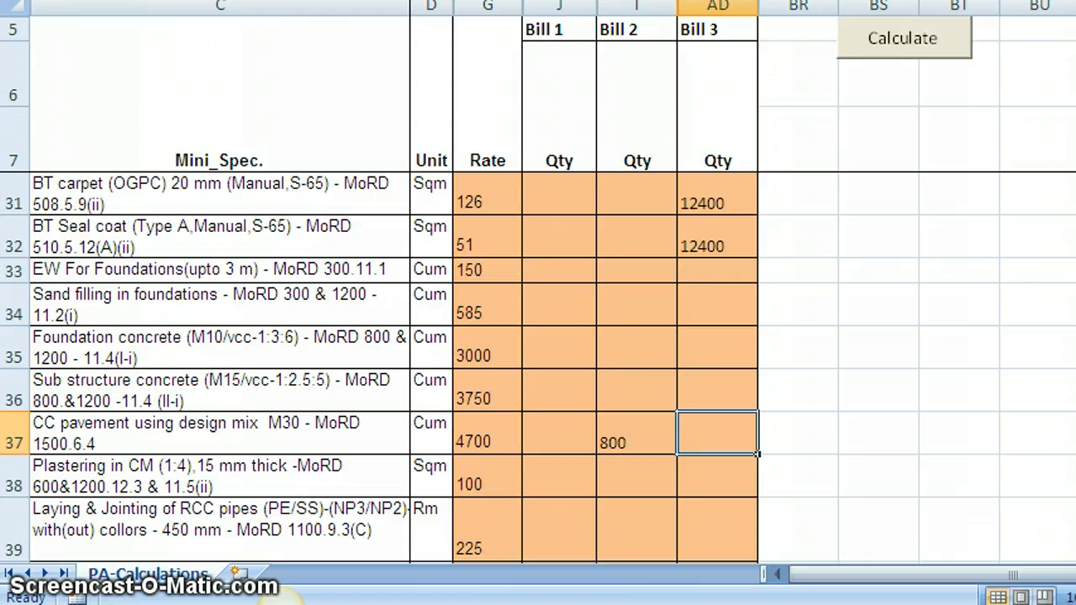
pyautogui.click(635, 433)
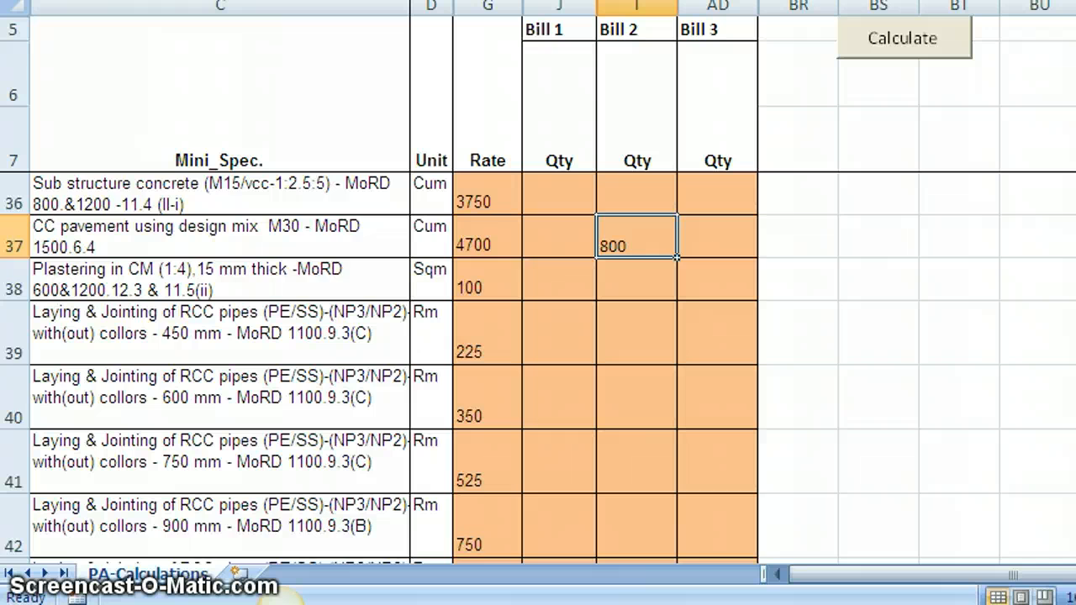
pyautogui.scroll(-3)
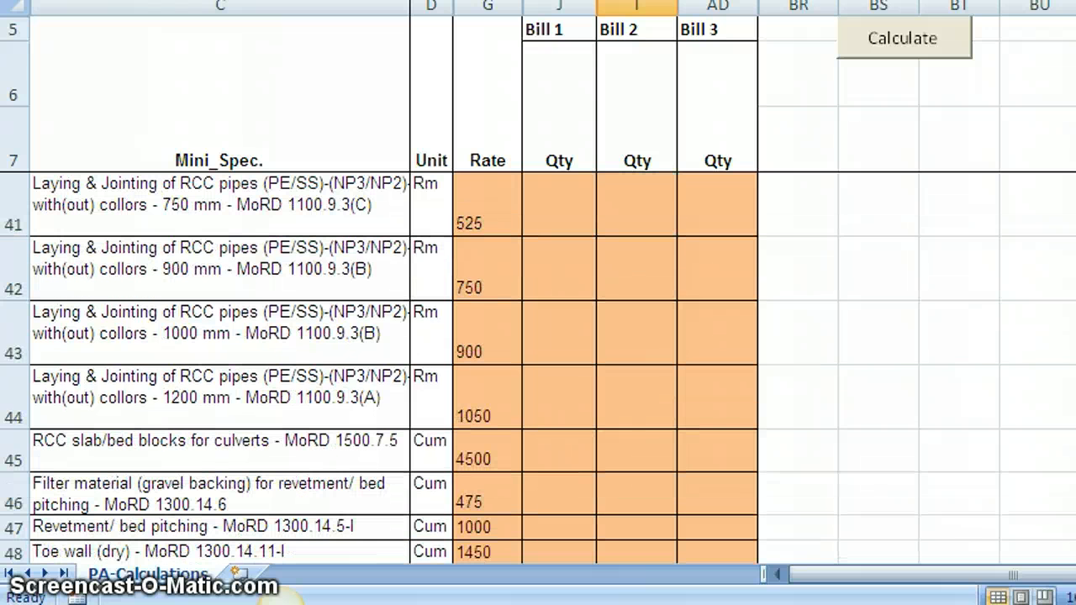
pyautogui.scroll(-3)
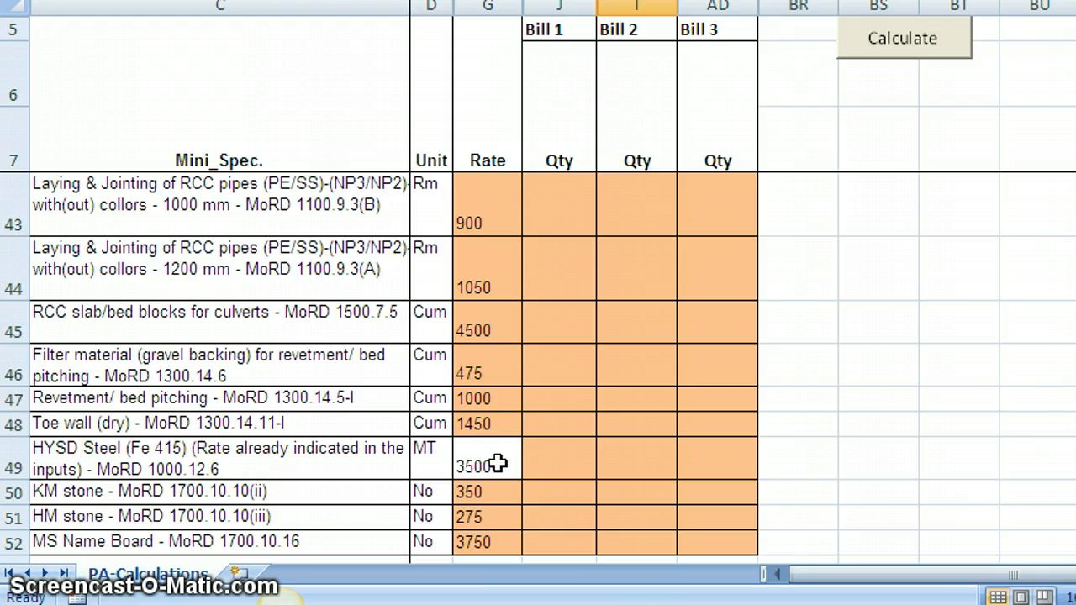
pyautogui.moveTo(486, 467)
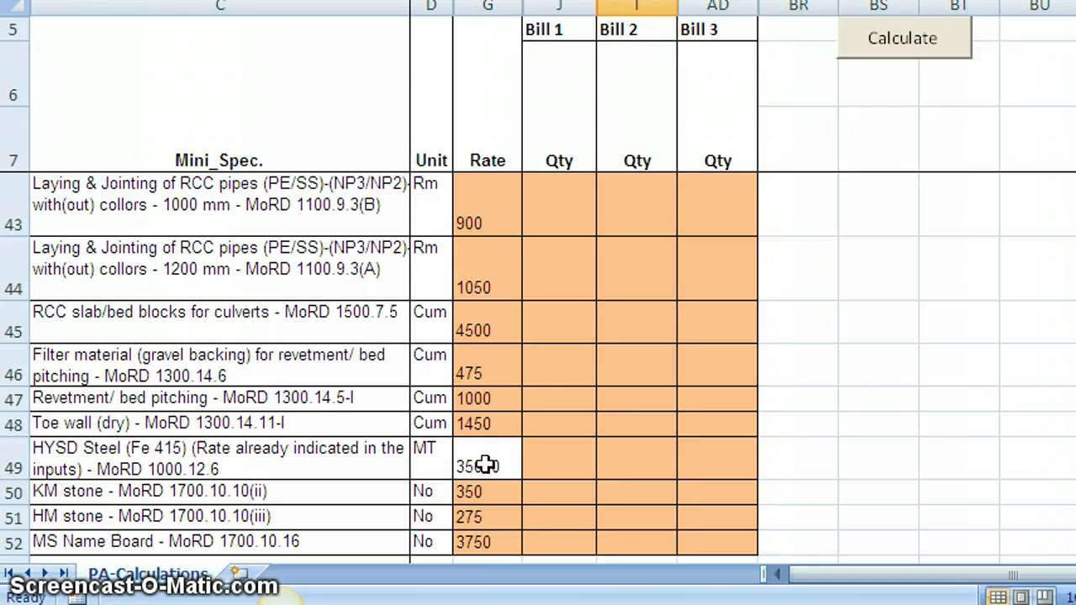
pyautogui.click(558, 457)
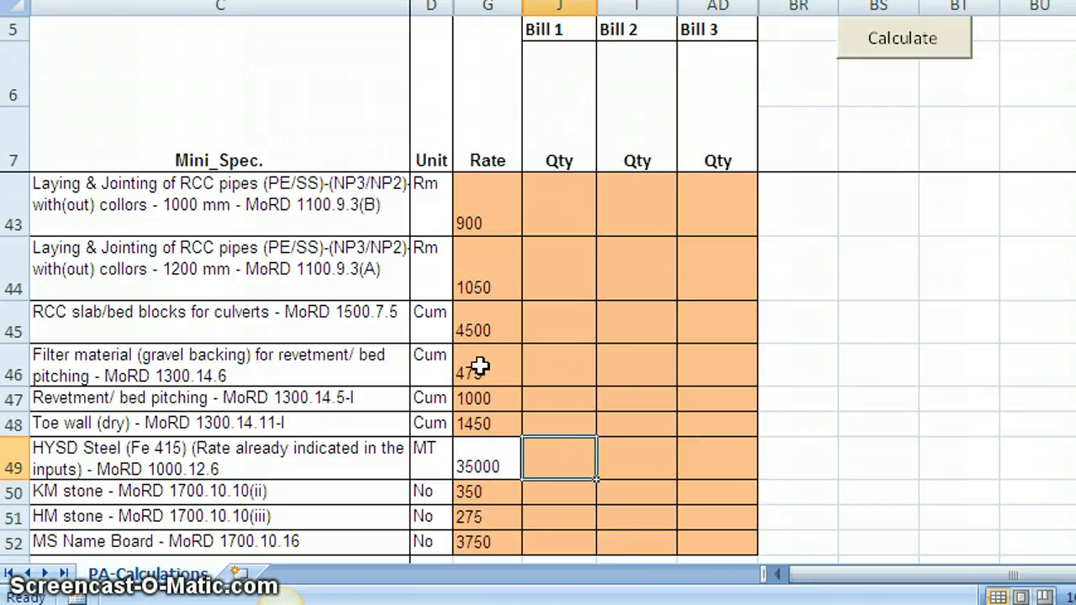
pyautogui.moveTo(725, 333)
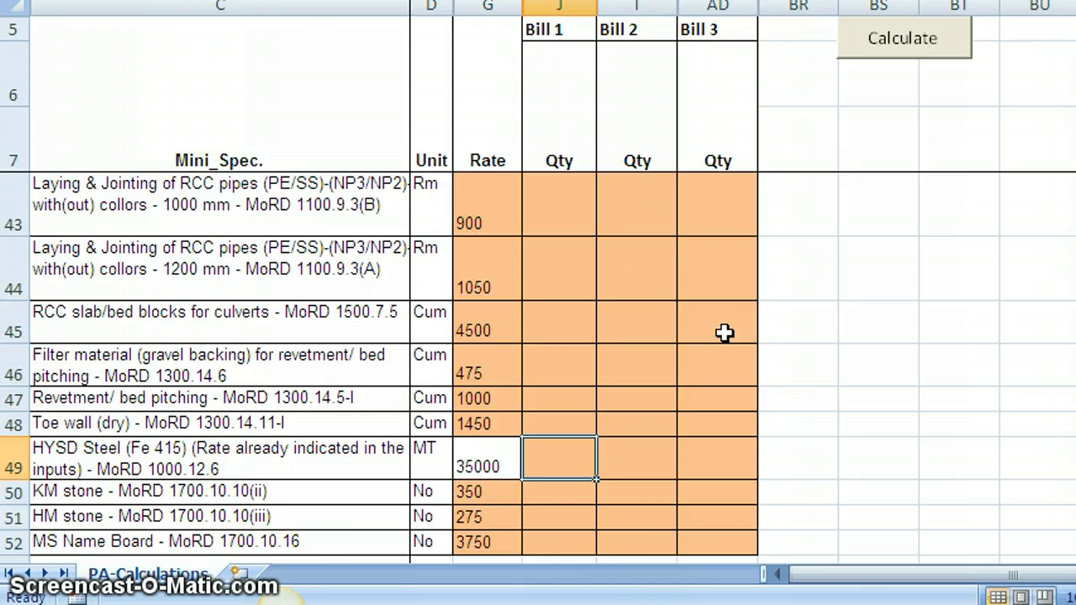
pyautogui.moveTo(740, 371)
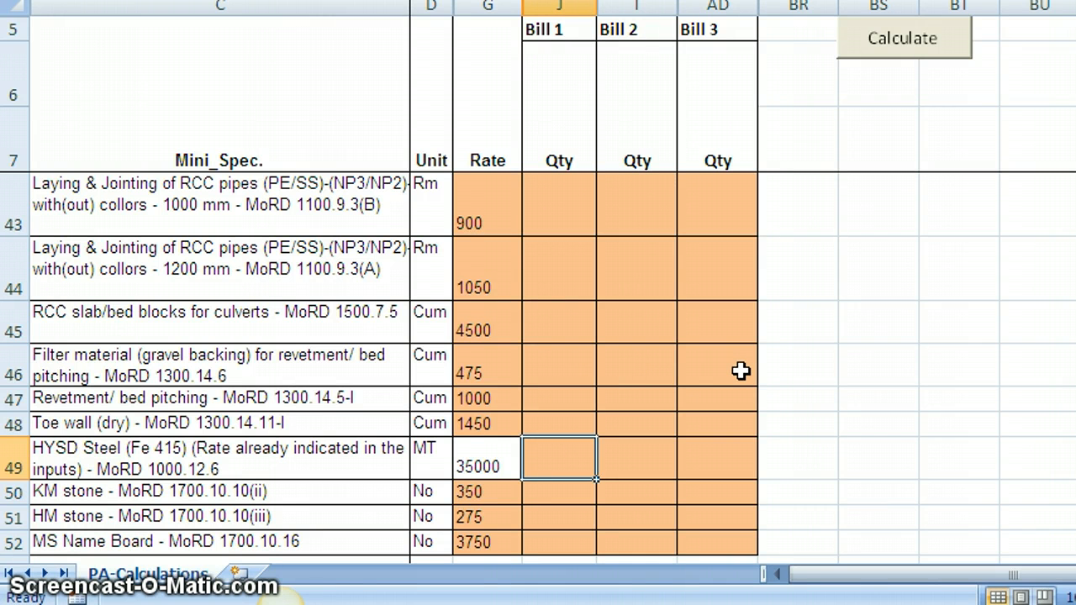
pyautogui.moveTo(609, 413)
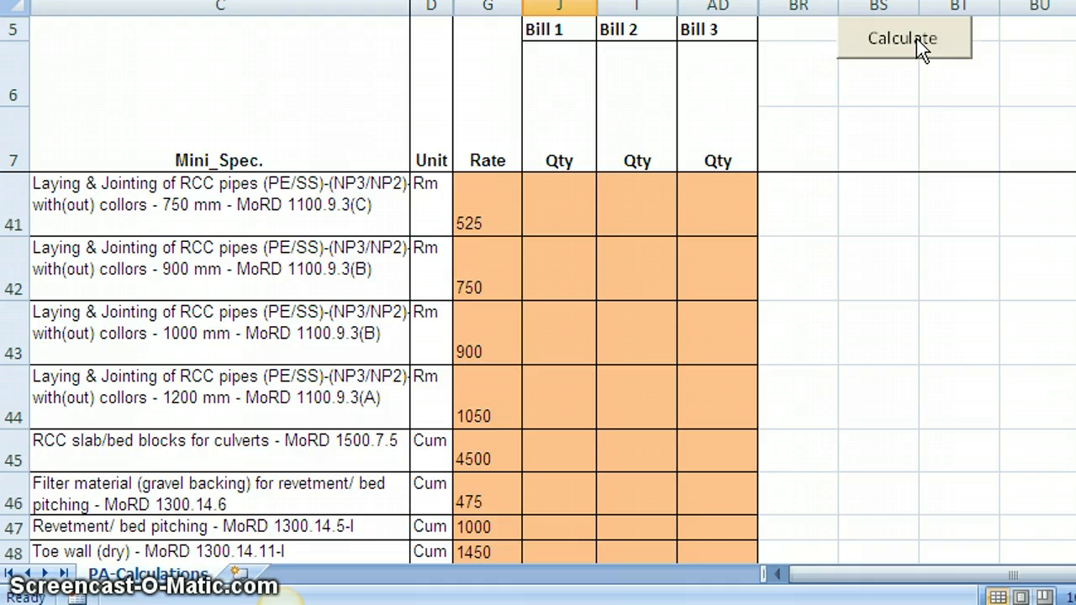
# - Run Calculate to fill Bill 1 gross amounts 9600, 36000, 231000 and seigniorage 60000
pyautogui.click(901, 37)
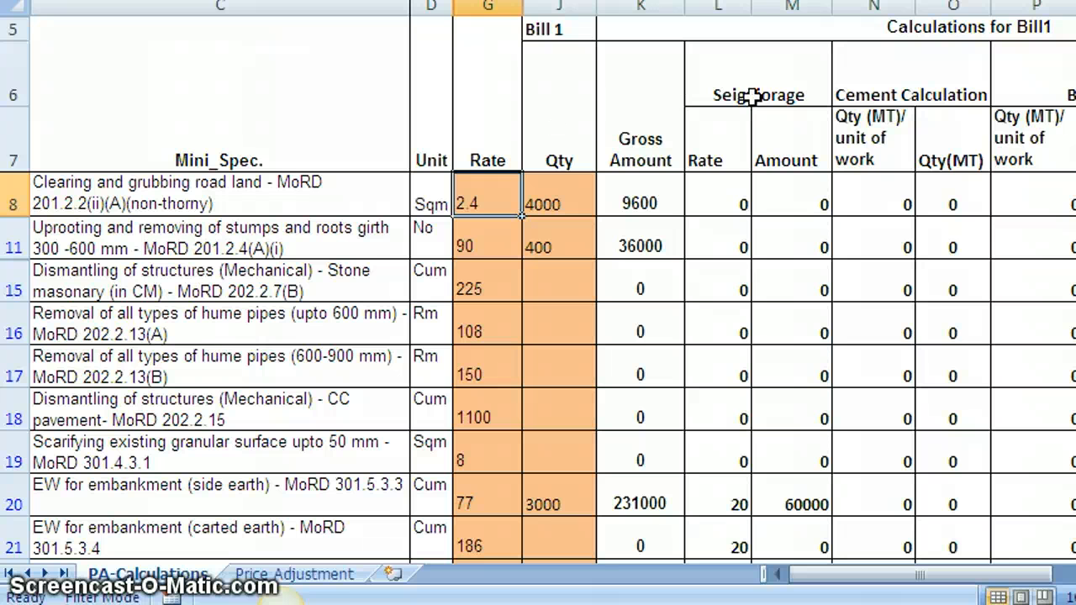
pyautogui.moveTo(630, 208)
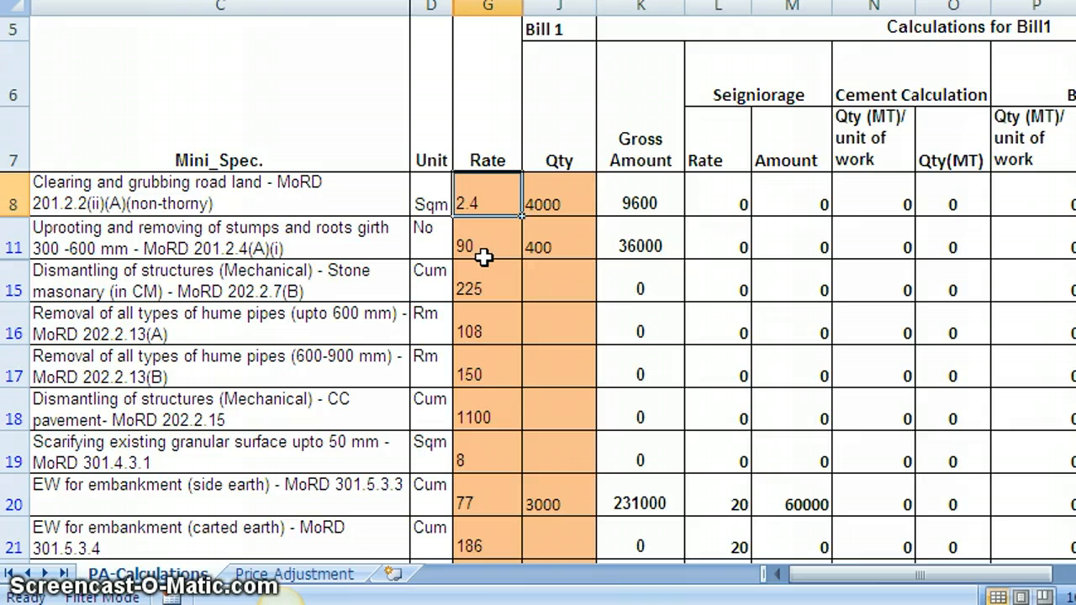
pyautogui.moveTo(582, 202)
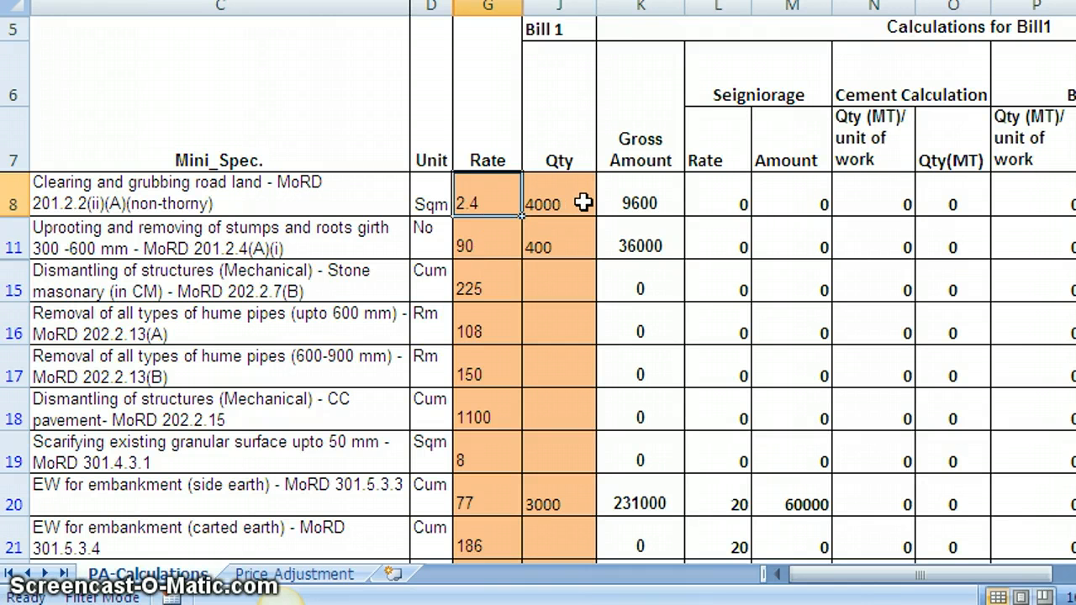
pyautogui.moveTo(918, 138)
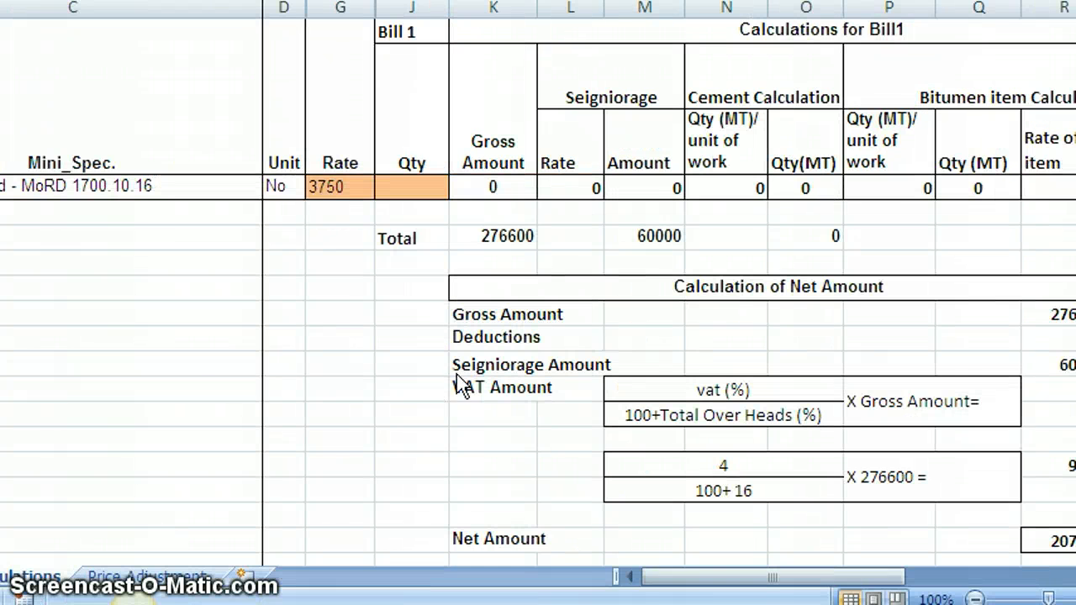
pyautogui.moveTo(563, 222)
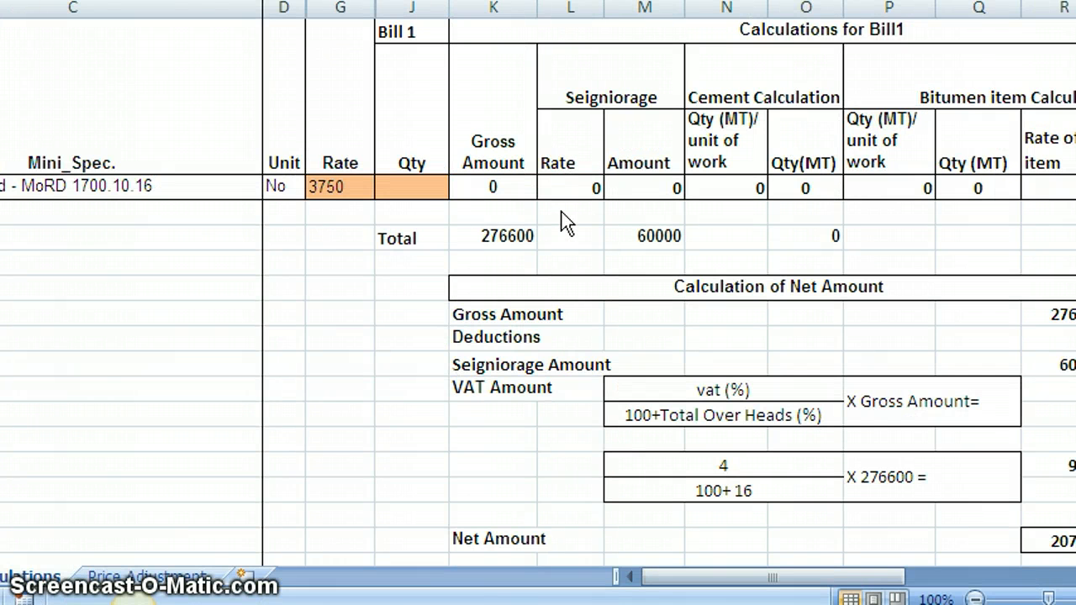
pyautogui.moveTo(807, 393)
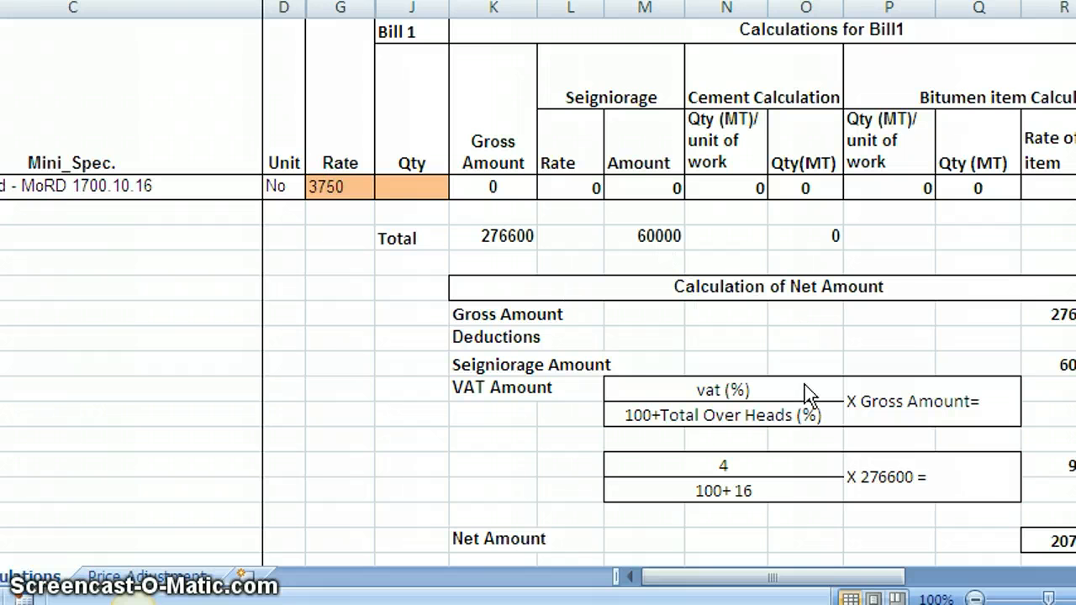
pyautogui.moveTo(722, 348)
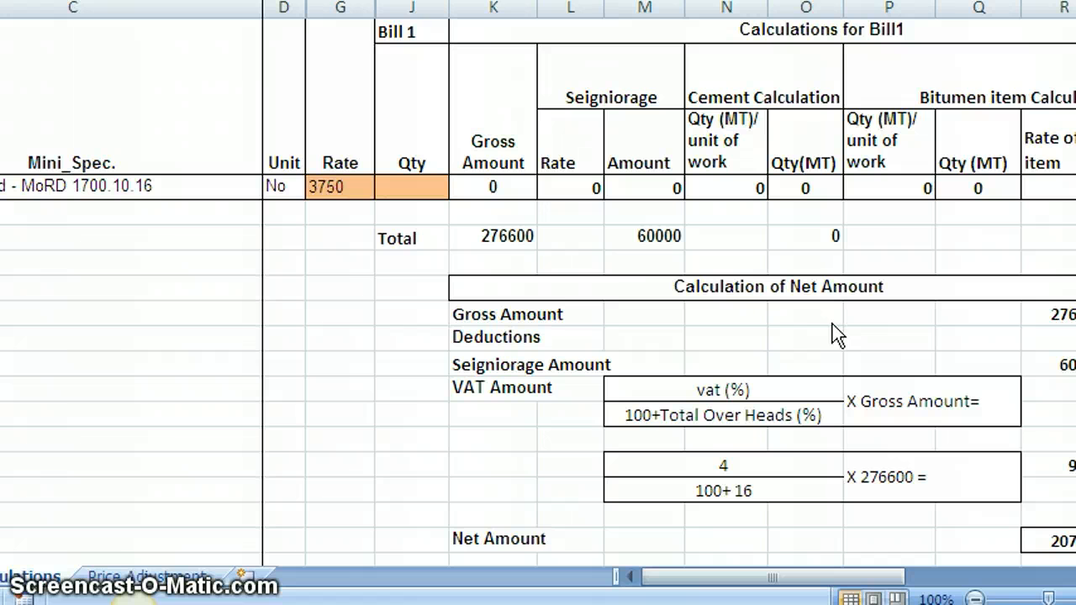
pyautogui.moveTo(865, 329)
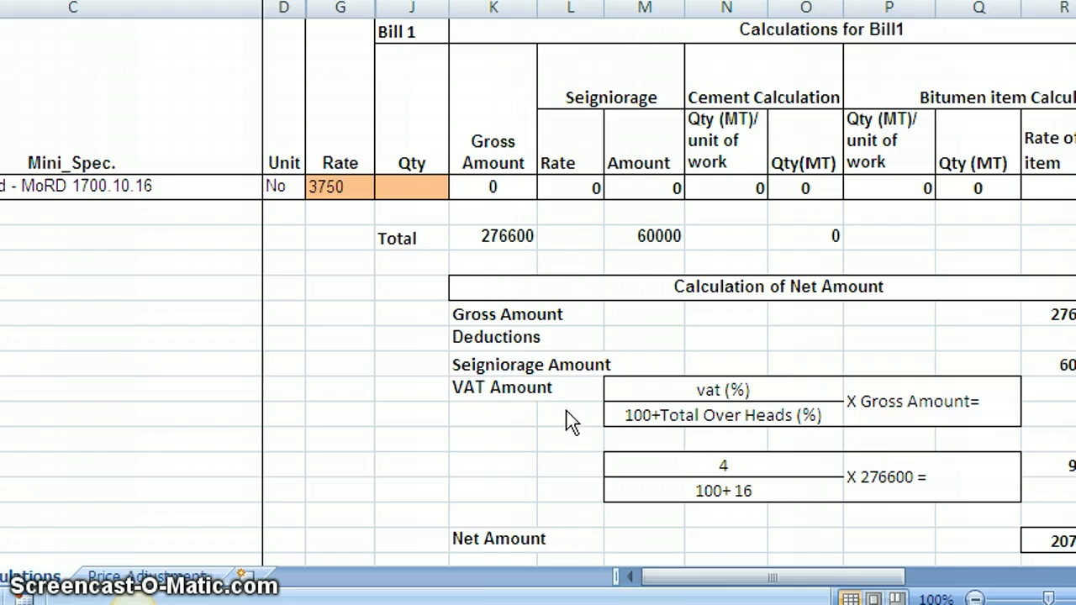
pyautogui.moveTo(1046, 318)
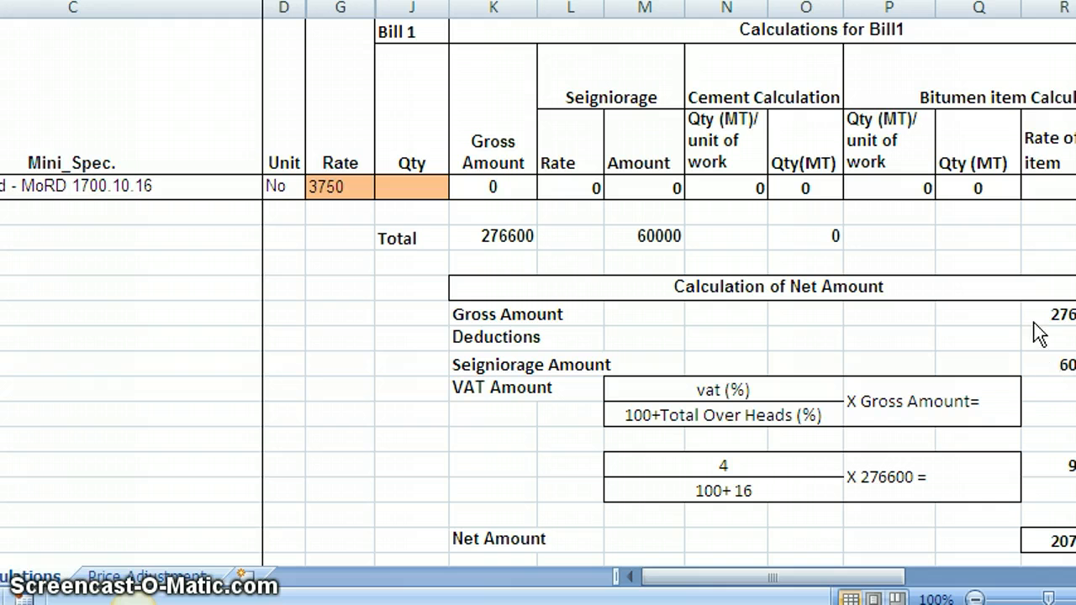
pyautogui.moveTo(1044, 353)
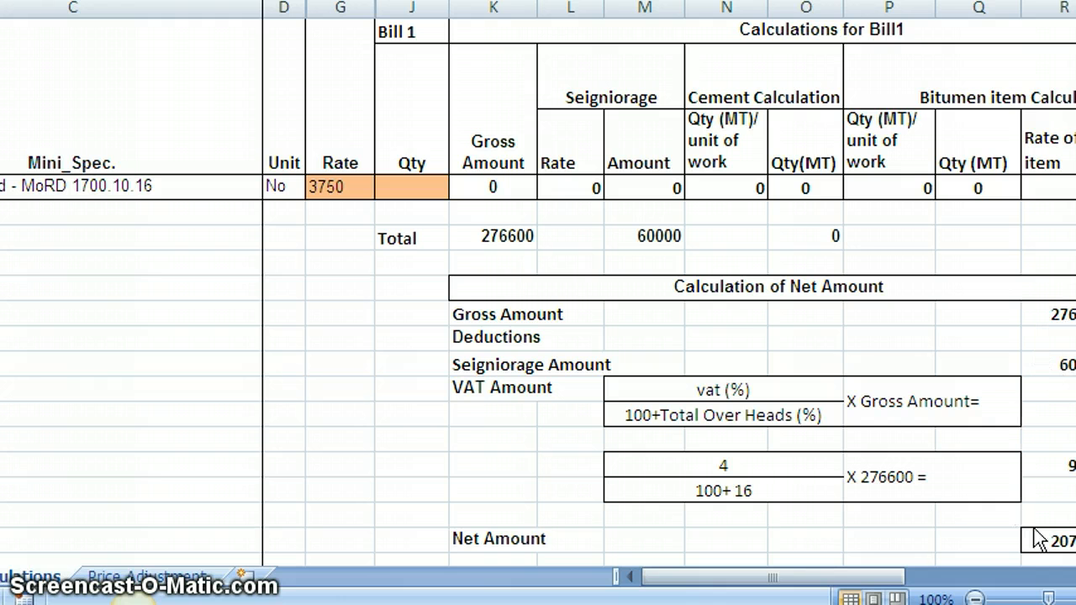
pyautogui.moveTo(1046, 551)
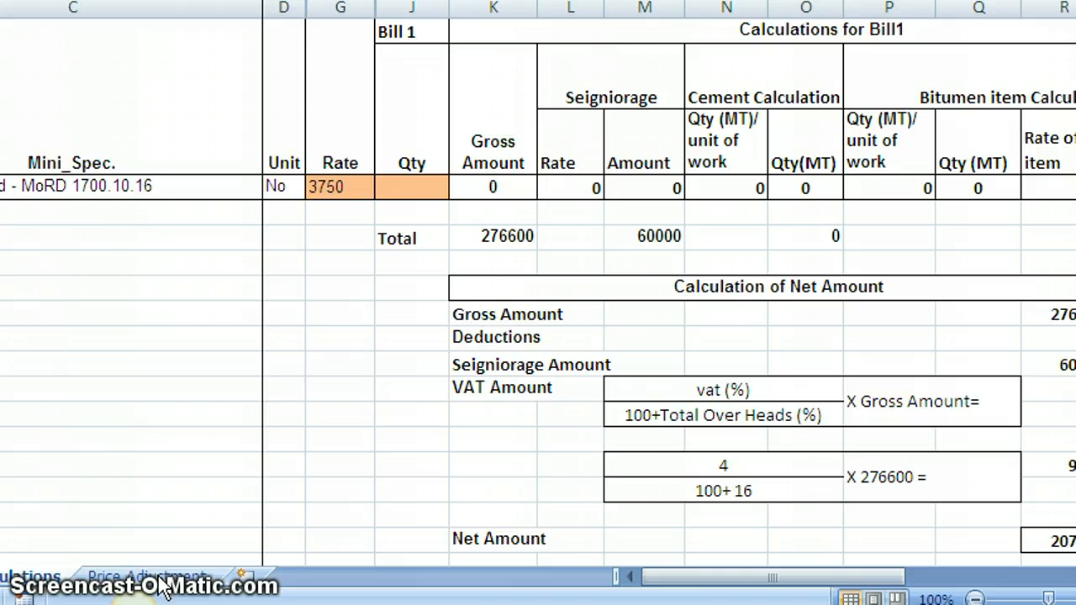
# - Bring the Bill 1 Total row and net amount block (gross 276600, seigniorage 60000) into view
pyautogui.click(339, 7)
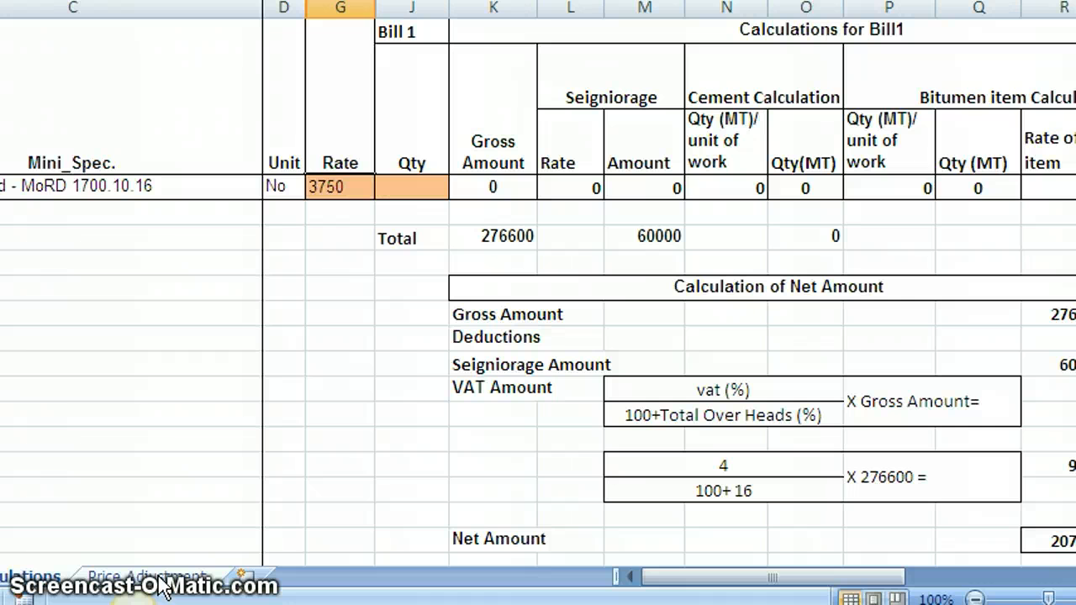
pyautogui.click(148, 574)
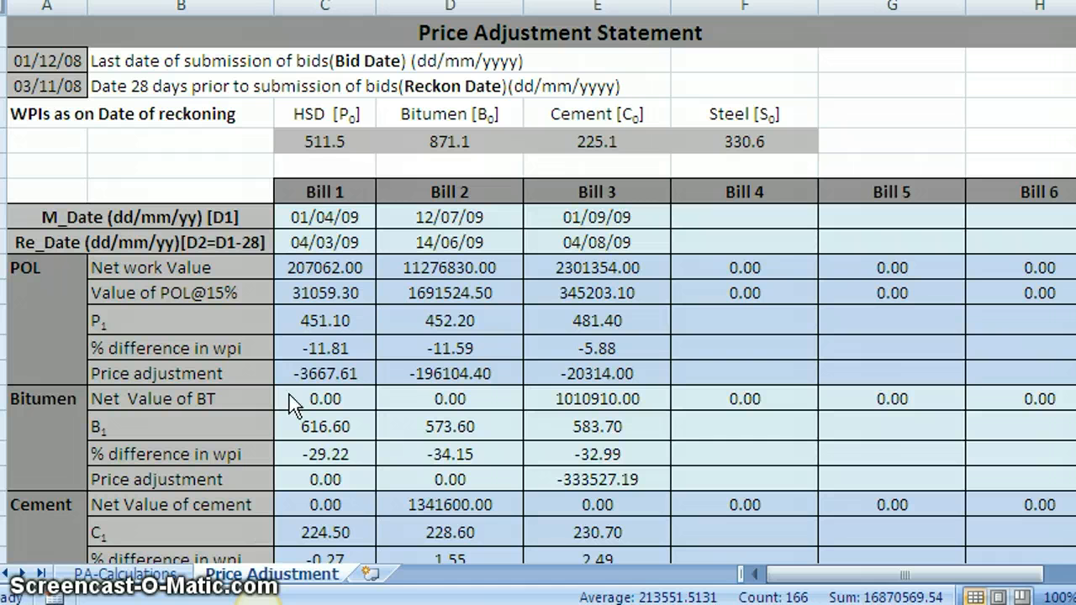
pyautogui.moveTo(282, 71)
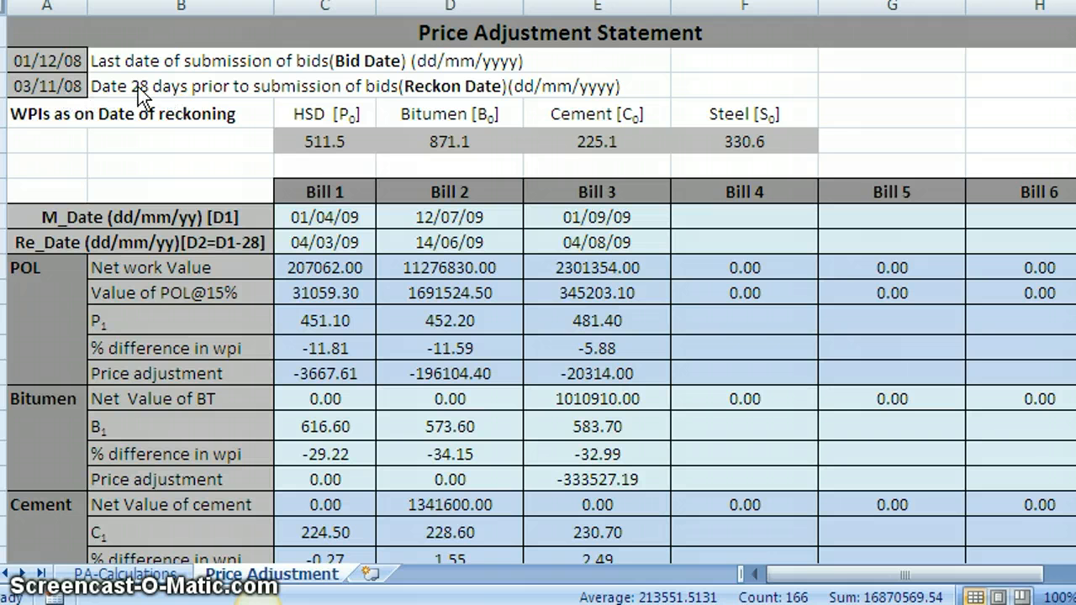
pyautogui.moveTo(104, 101)
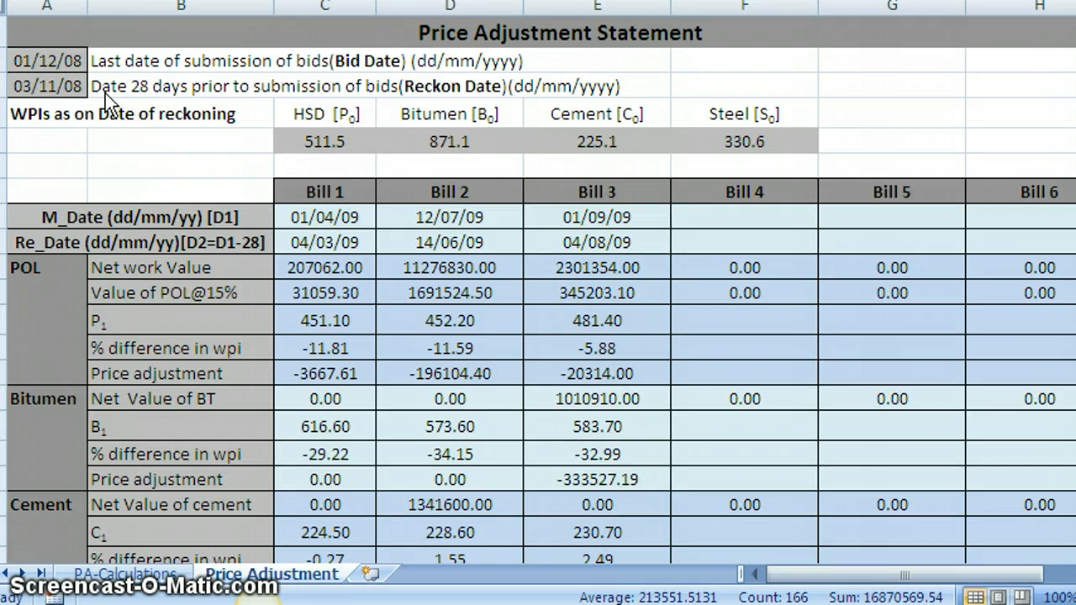
pyautogui.moveTo(423, 167)
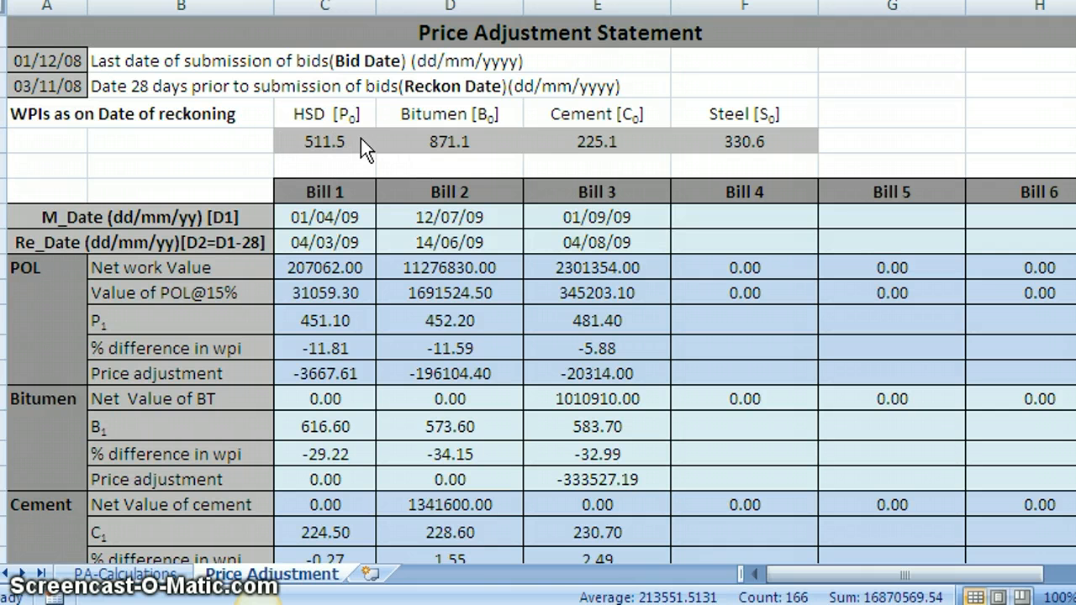
pyautogui.moveTo(340, 126)
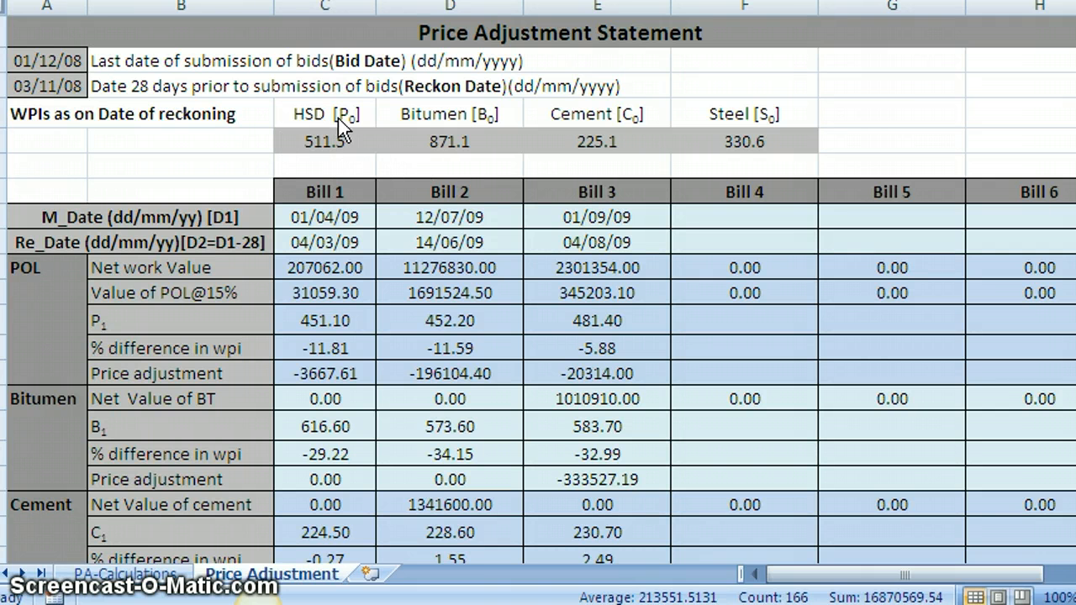
pyautogui.moveTo(786, 134)
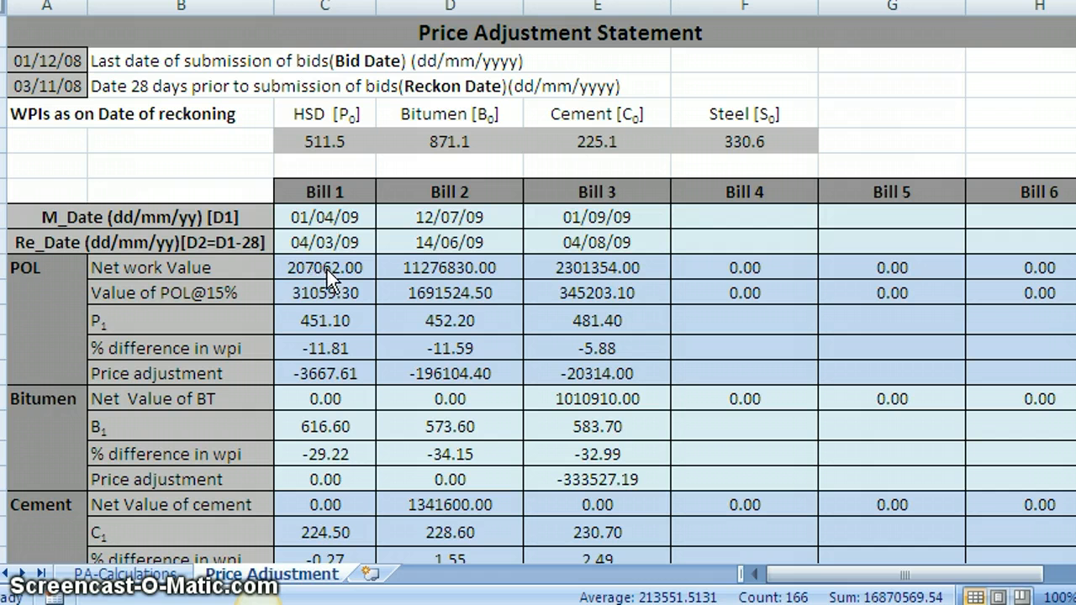
pyautogui.moveTo(333, 299)
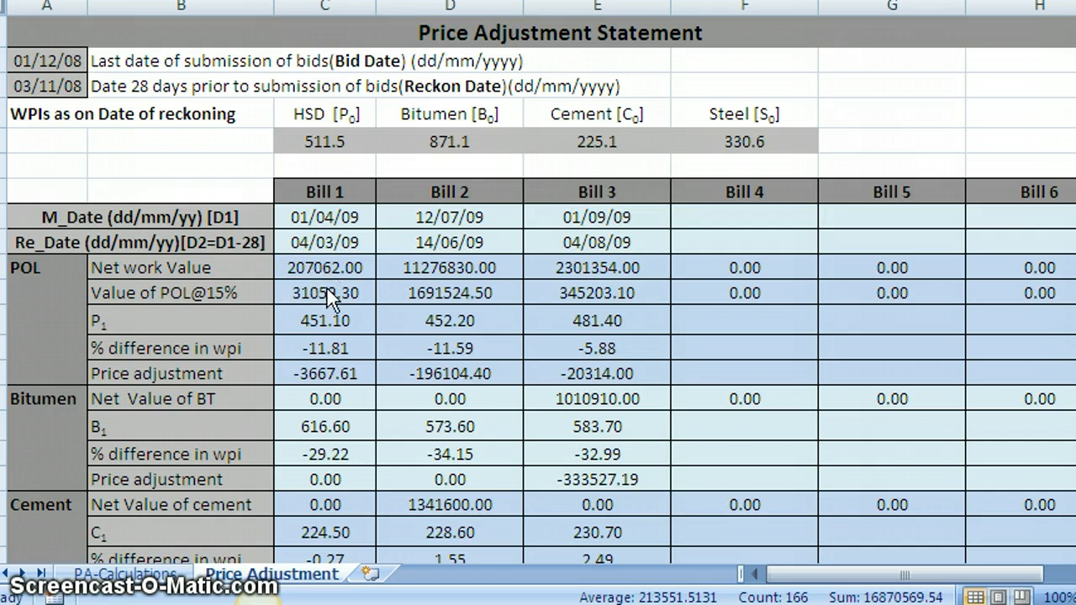
pyautogui.moveTo(238, 306)
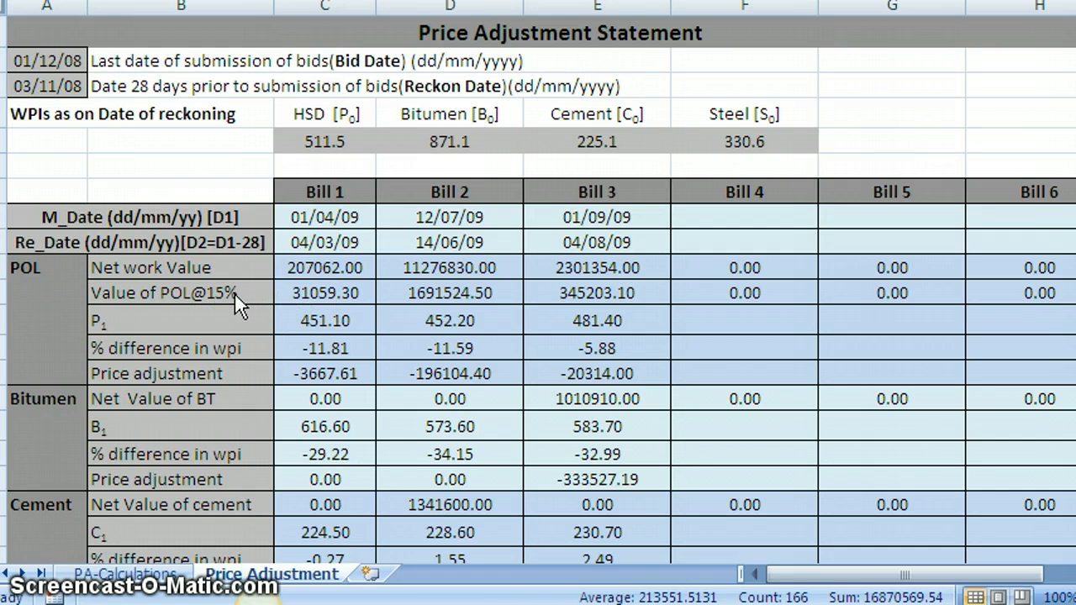
pyautogui.moveTo(283, 335)
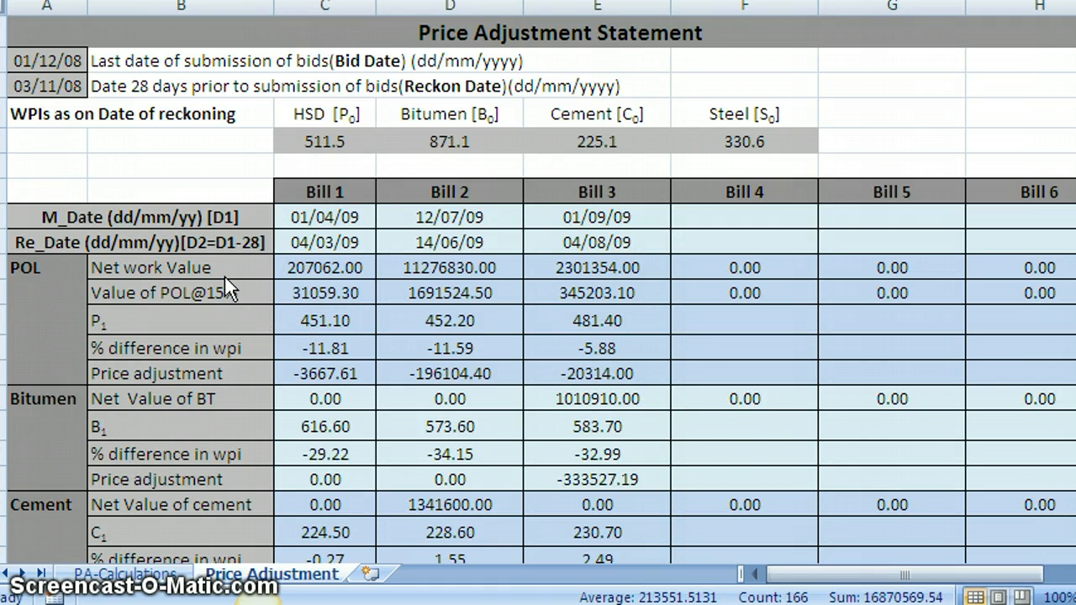
pyautogui.moveTo(269, 229)
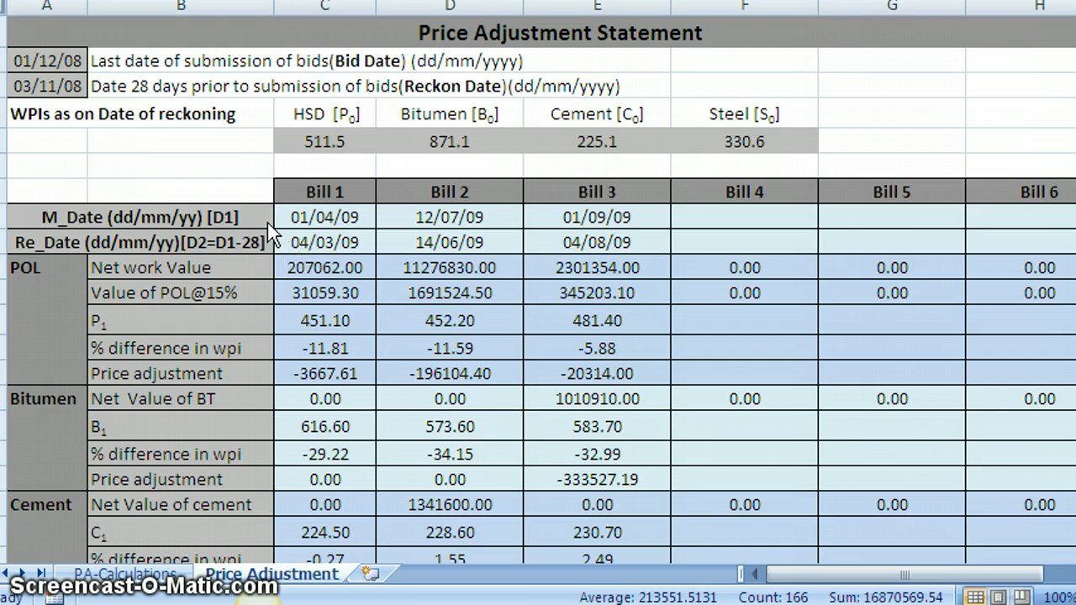
pyautogui.moveTo(295, 260)
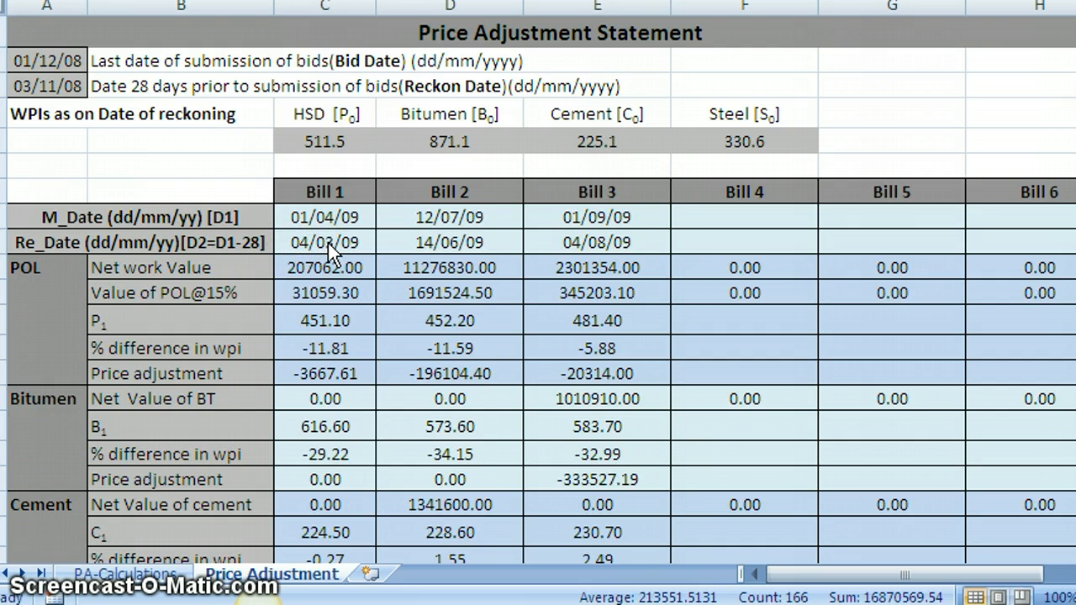
pyautogui.moveTo(222, 339)
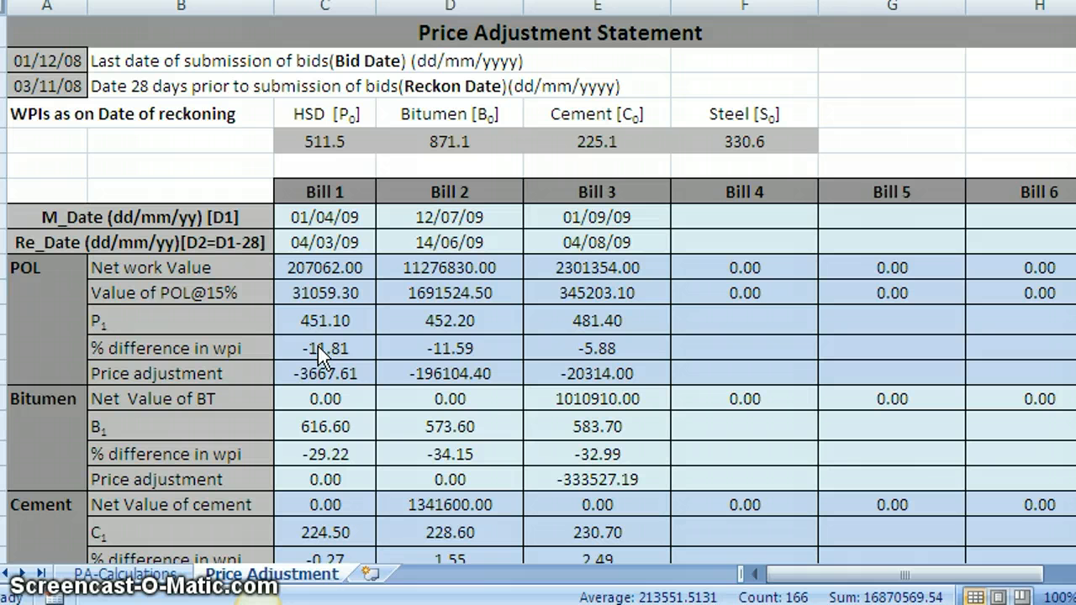
pyautogui.moveTo(269, 385)
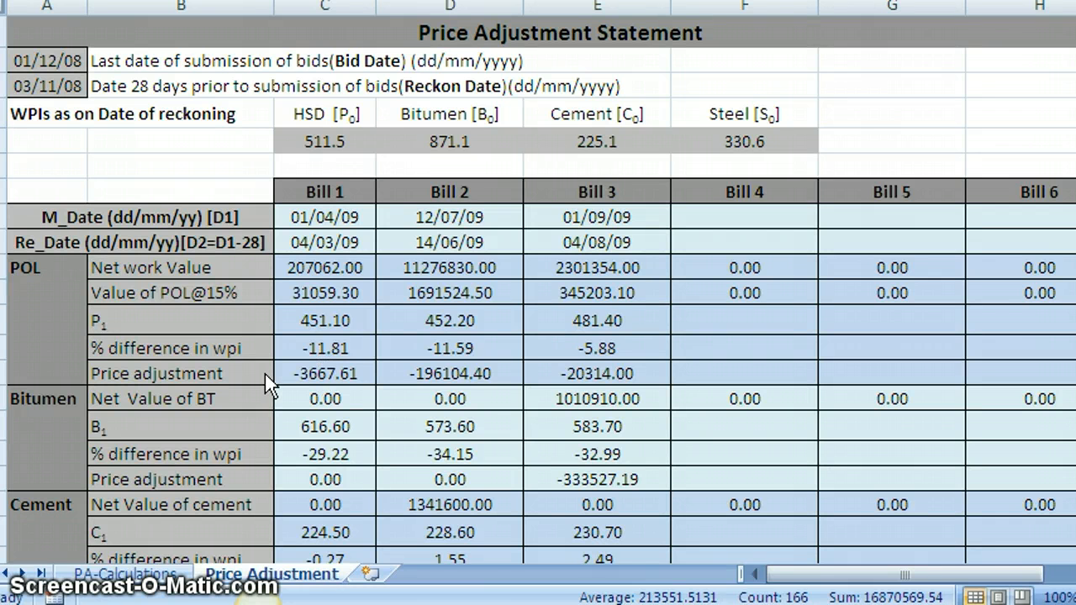
pyautogui.moveTo(165, 348)
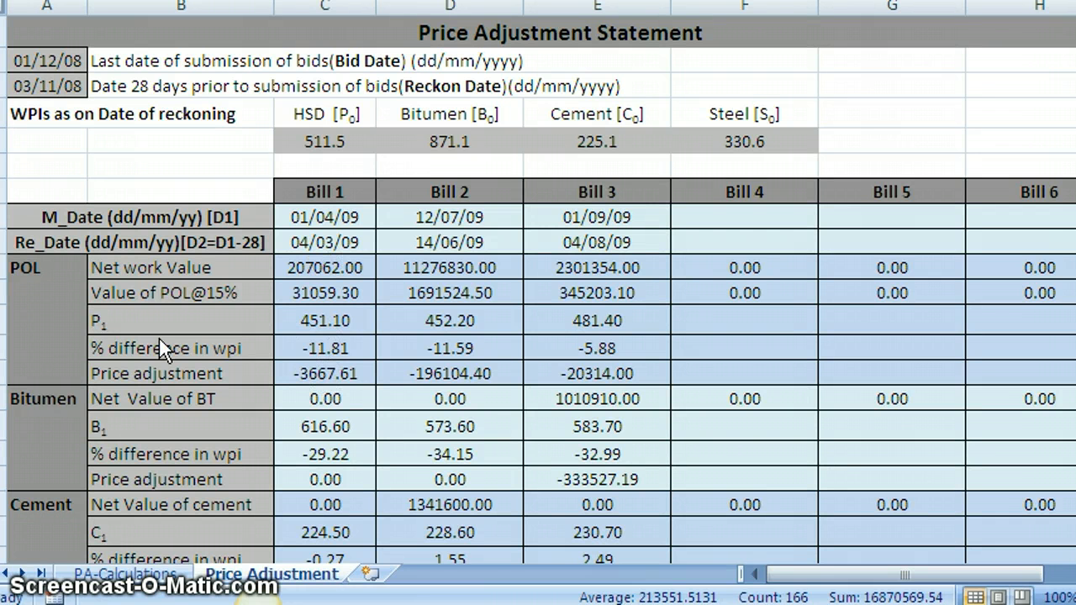
pyautogui.moveTo(357, 387)
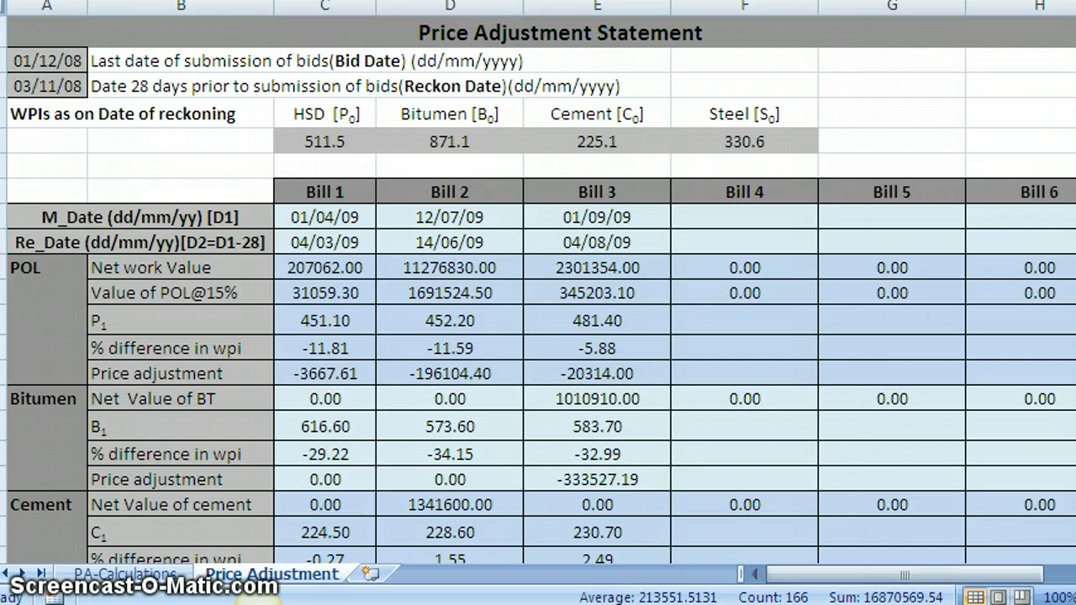
# - Scroll to the Steel rows, bill totals and the -553613.00 Grand Total
pyautogui.scroll(-3)
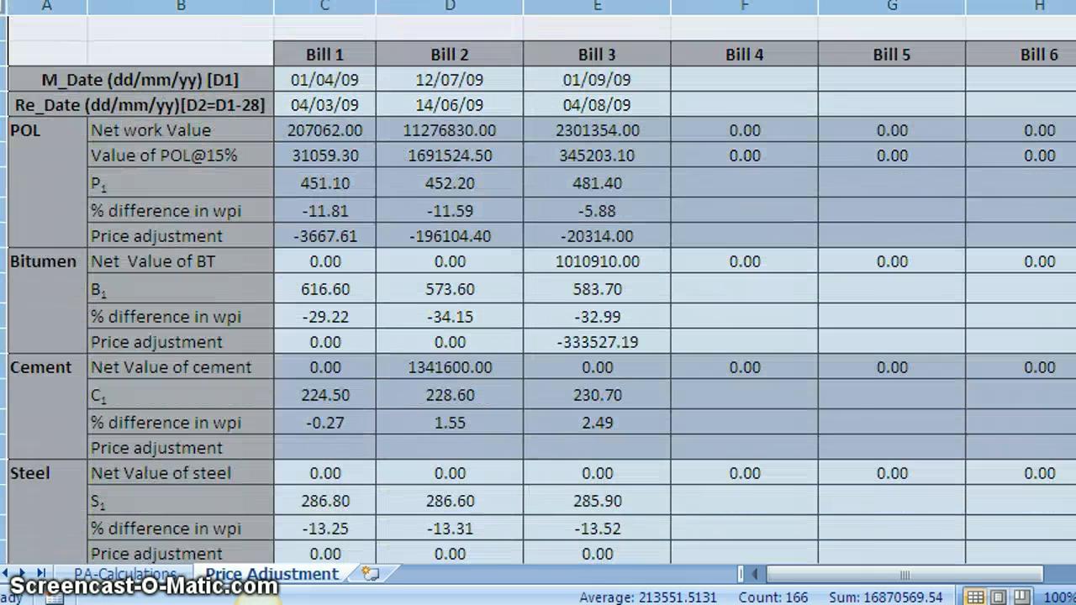
pyautogui.scroll(-3)
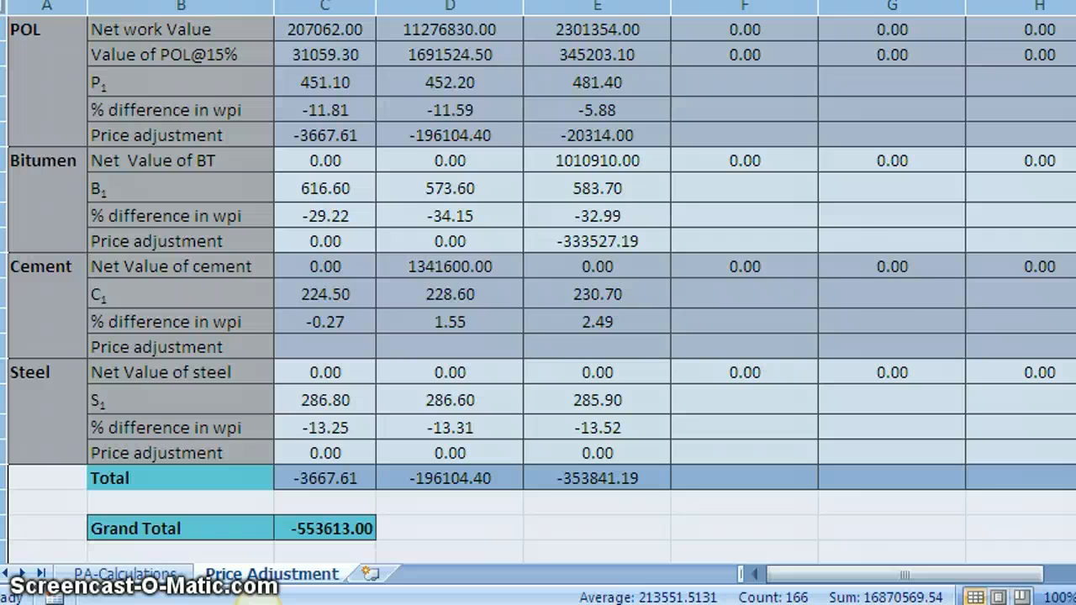
pyautogui.moveTo(457, 135)
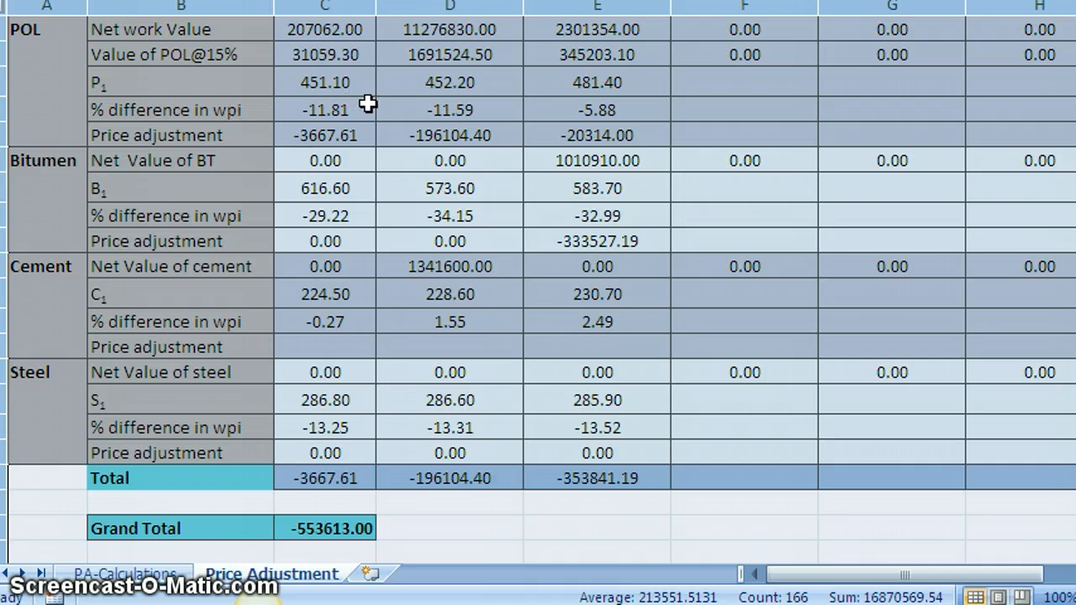
pyautogui.moveTo(355, 166)
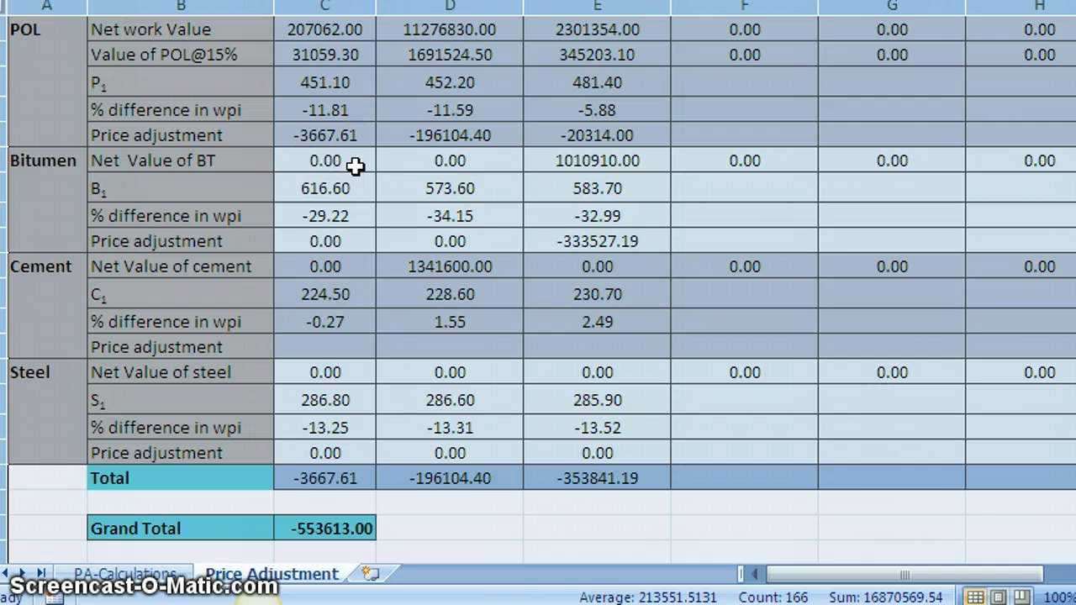
pyautogui.moveTo(323, 323)
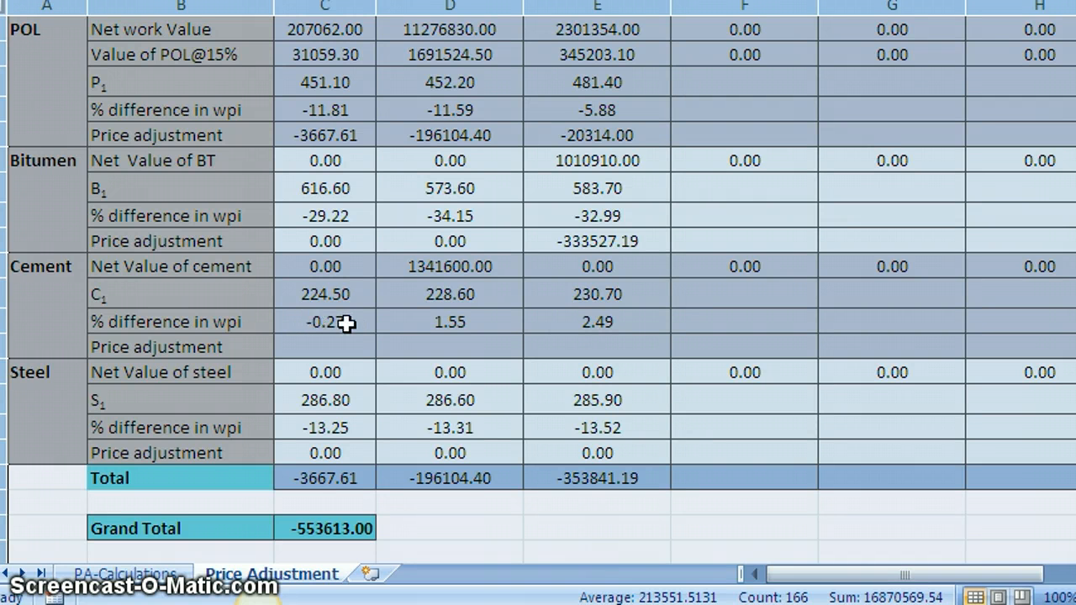
pyautogui.moveTo(289, 319)
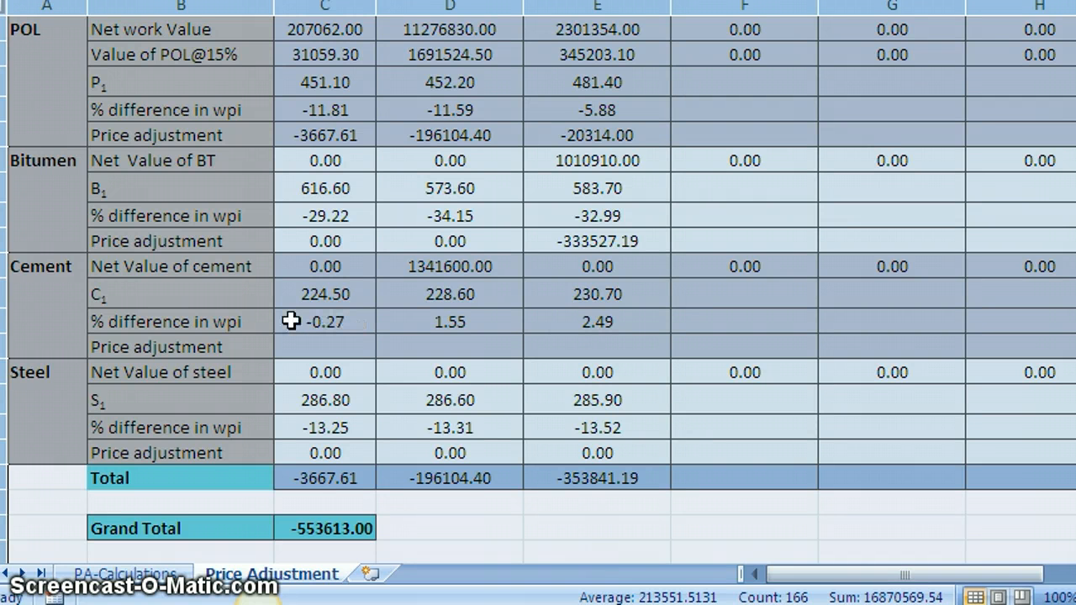
pyautogui.moveTo(326, 319)
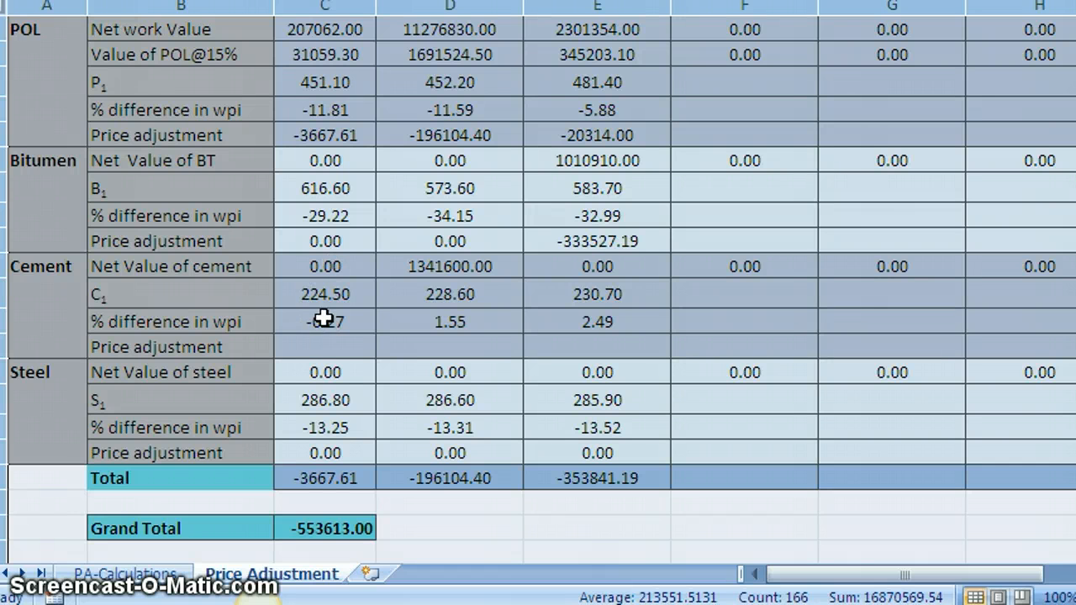
pyautogui.moveTo(336, 265)
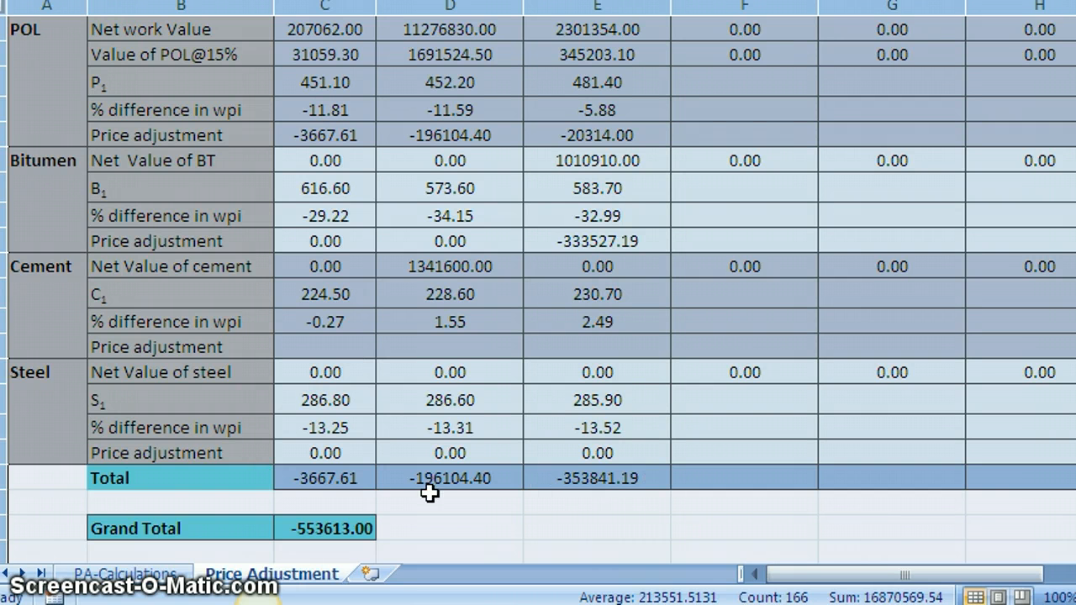
pyautogui.moveTo(582, 496)
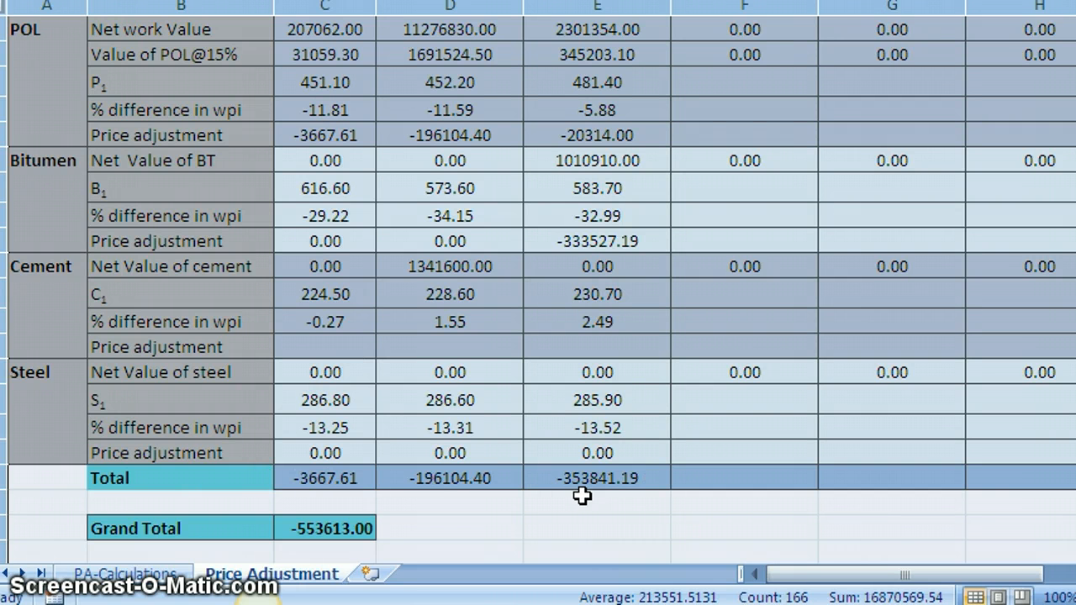
pyautogui.moveTo(603, 479)
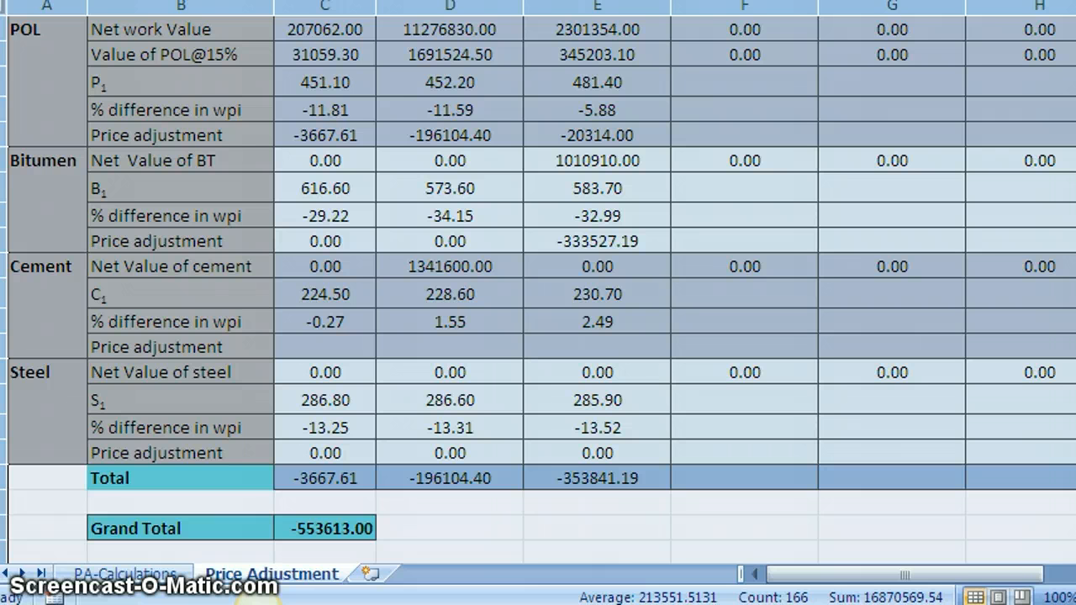
# - Show the closing Than'Q' slide of Price Adjustment Calculator-Part-II
pyautogui.click(91, 571)
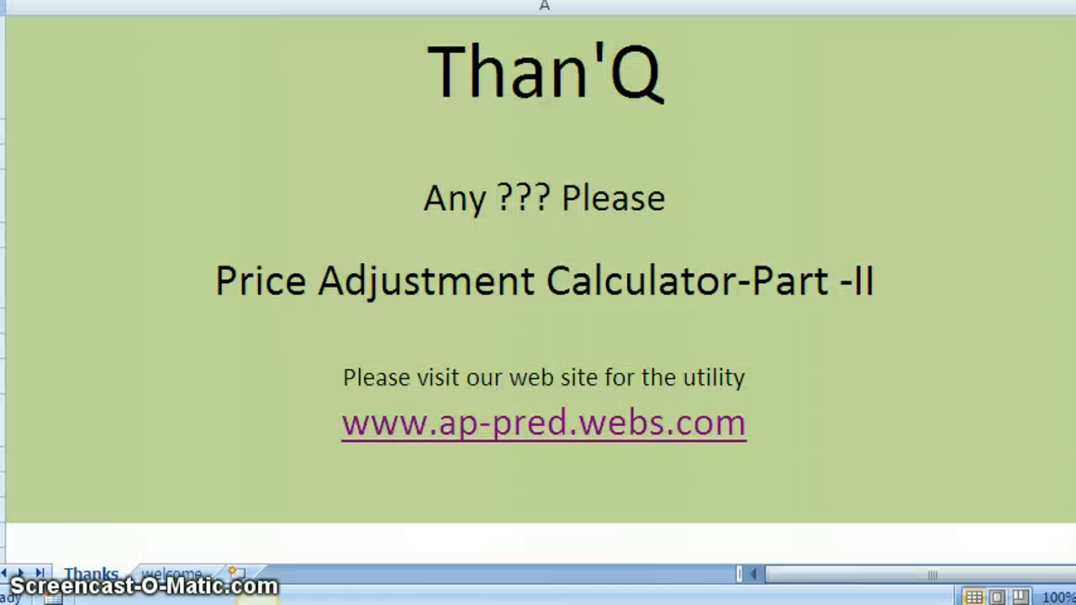
pyautogui.moveTo(420, 451)
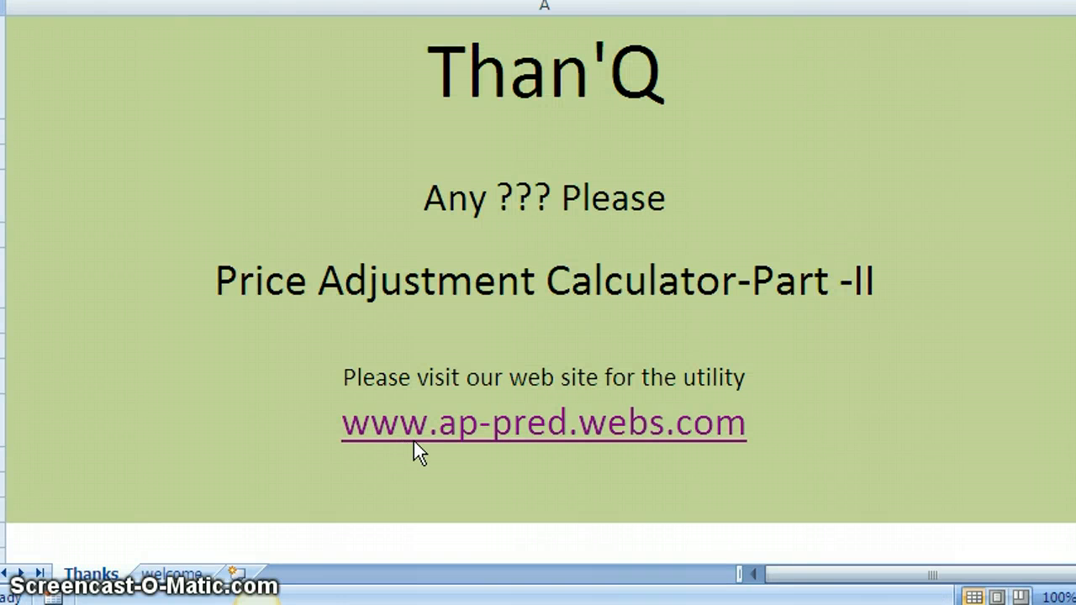
pyautogui.moveTo(403, 487)
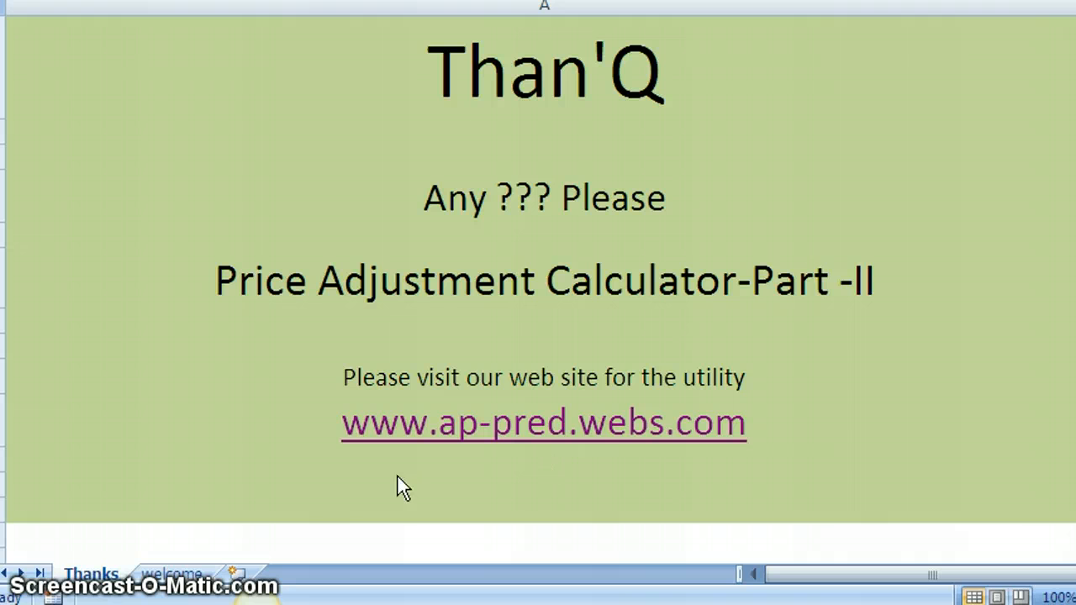